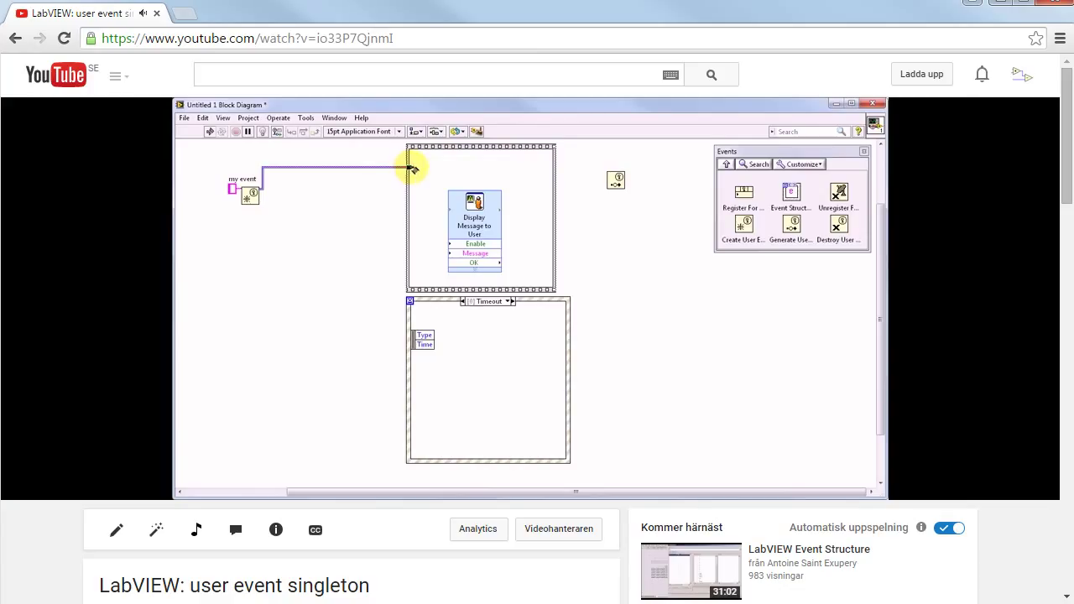
- Select within the Audacity speech waveform and set a playback point inside the speech
{"action": "left_click_drag", "start_coordinate": [411, 168], "coordinate": [613, 179]}
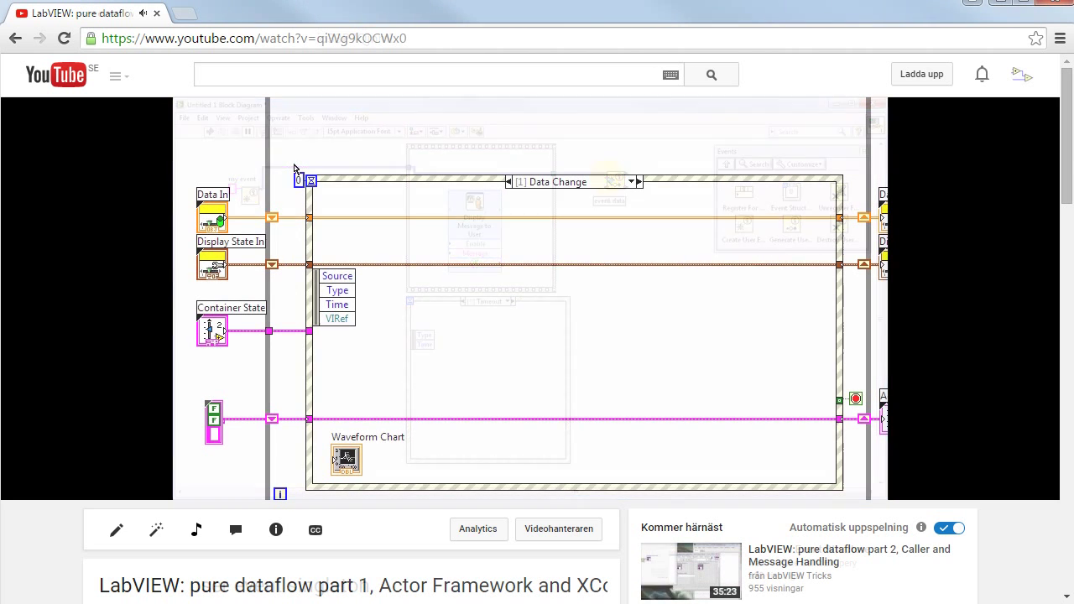
{"action": "left_click", "coordinate": [631, 182]}
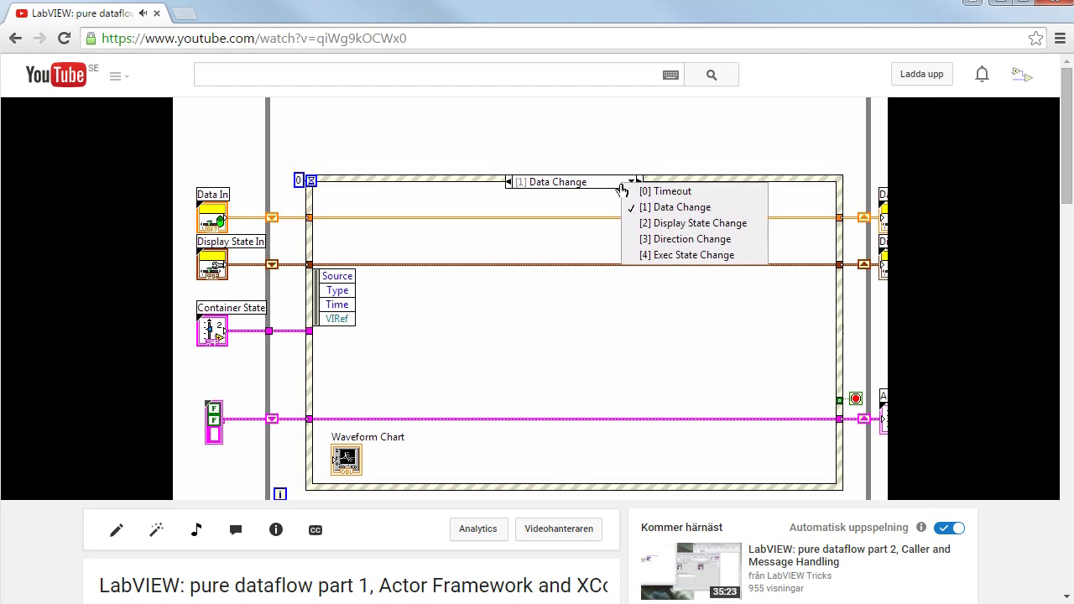
{"action": "left_click", "coordinate": [693, 222]}
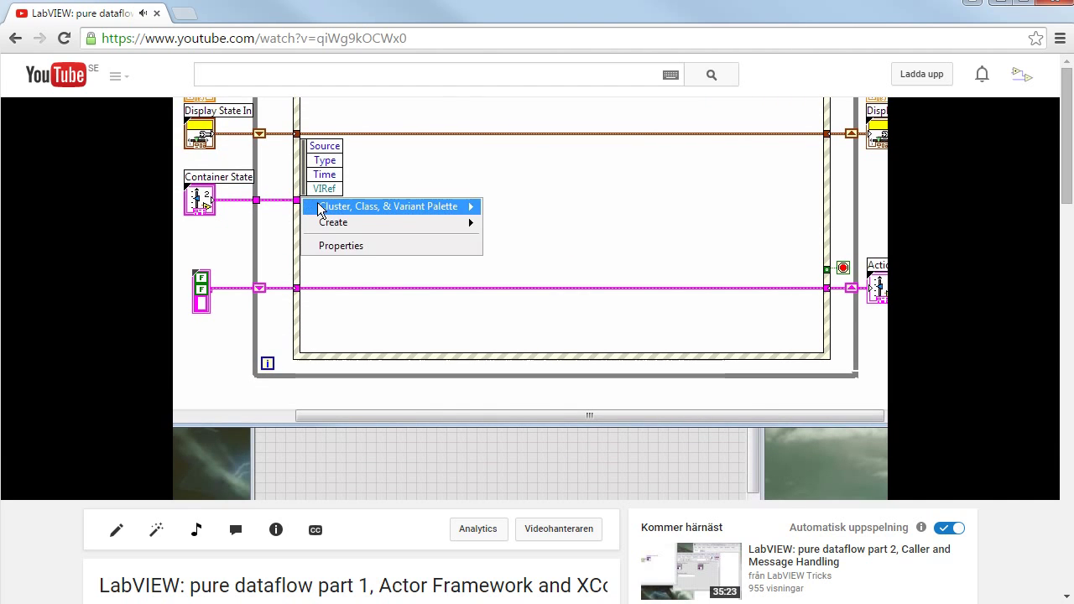
{"action": "left_click", "coordinate": [390, 205]}
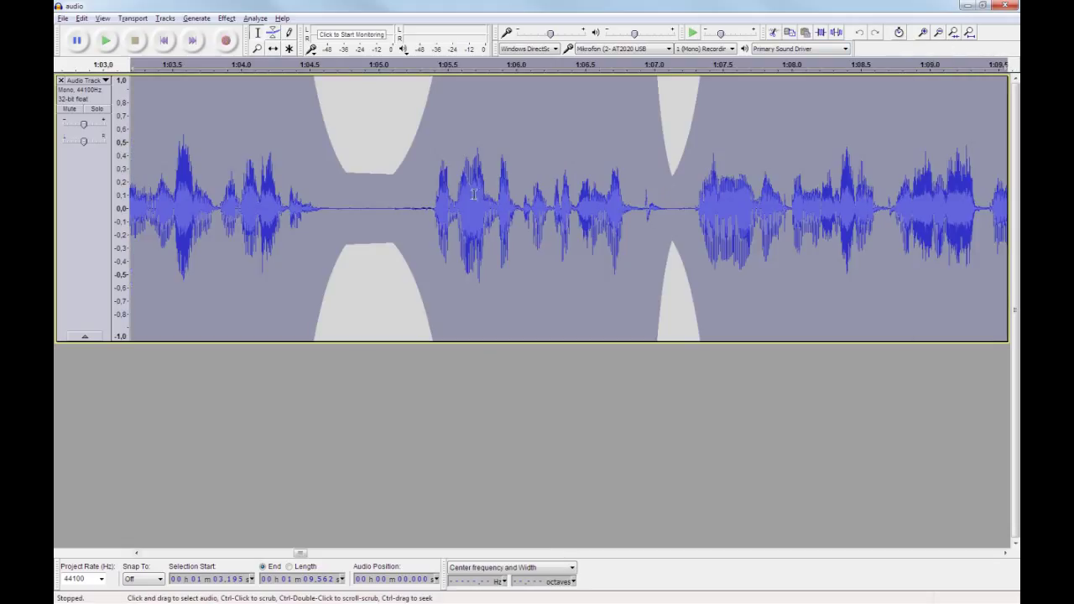
{"action": "left_click", "coordinate": [272, 33]}
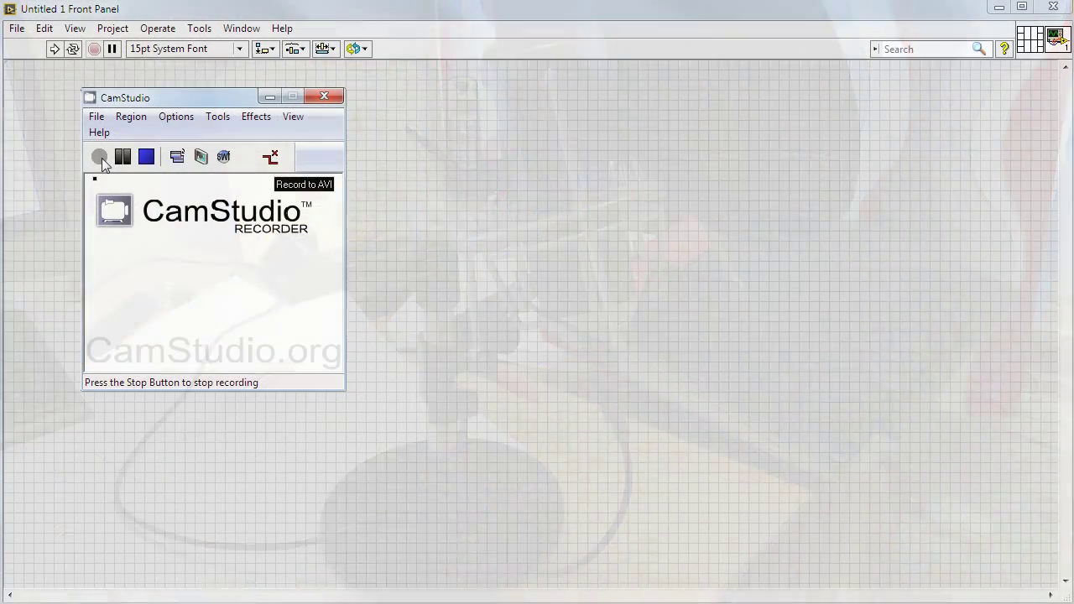
- Record a CamStudio test clip and view Video Options, cancelling without changes
{"action": "left_click", "coordinate": [99, 157]}
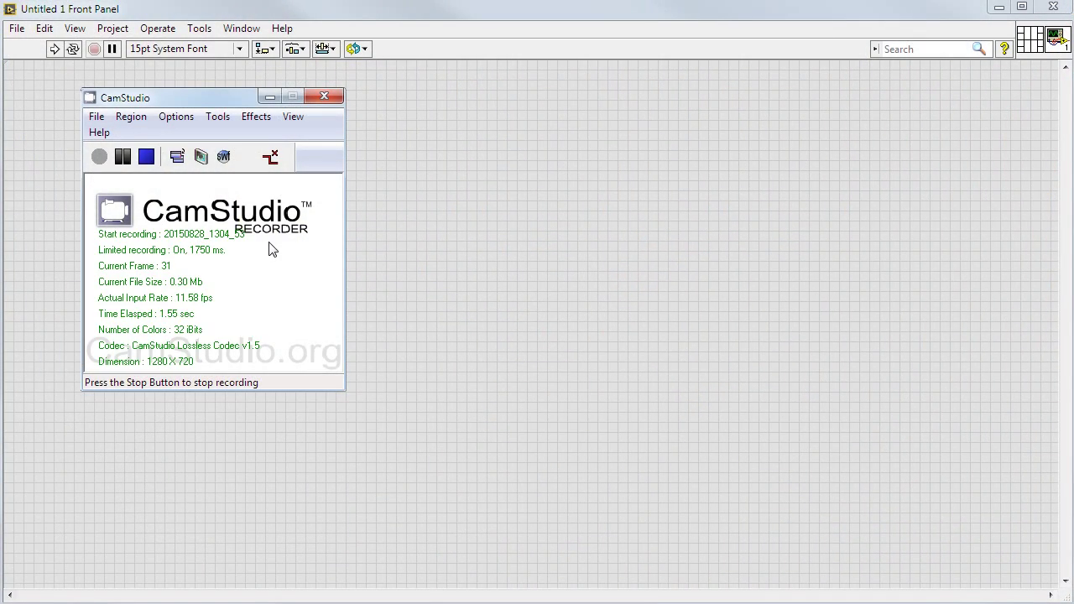
{"action": "left_click", "coordinate": [176, 115]}
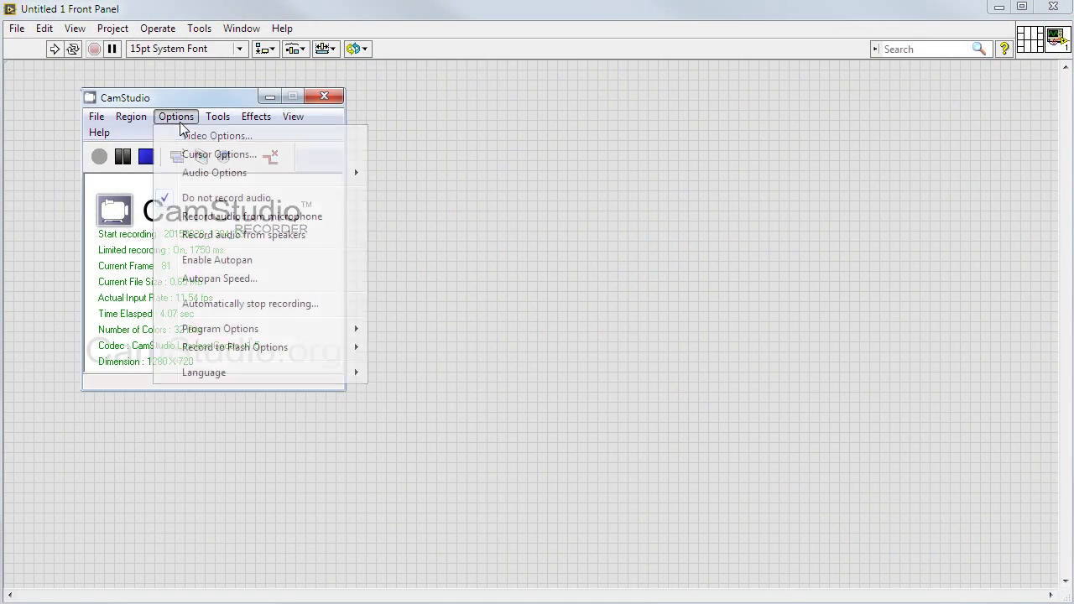
{"action": "left_click", "coordinate": [216, 135]}
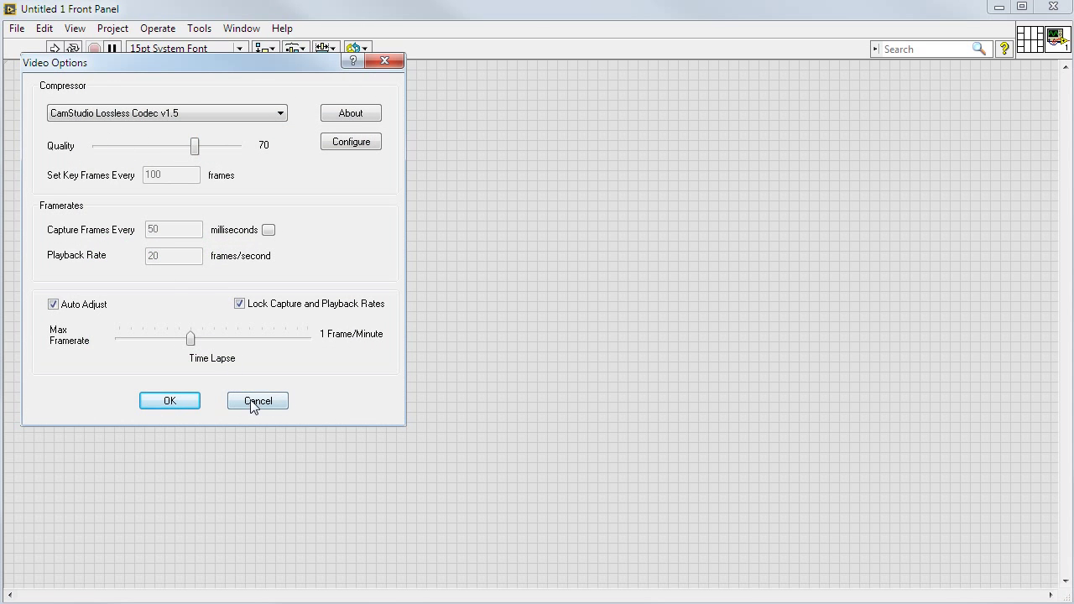
{"action": "left_click", "coordinate": [258, 400]}
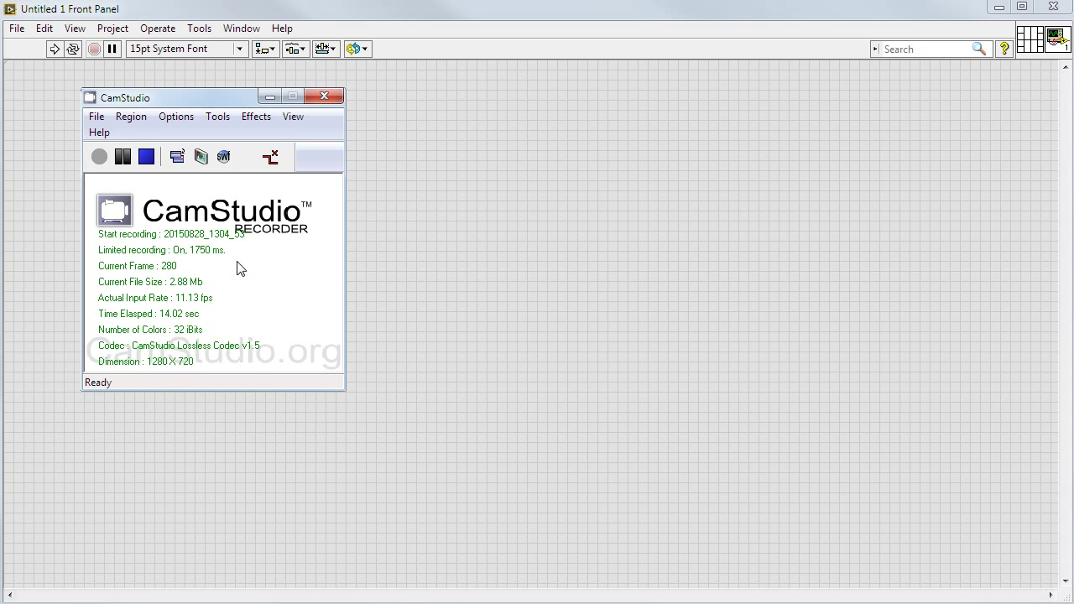
{"action": "left_click", "coordinate": [131, 116]}
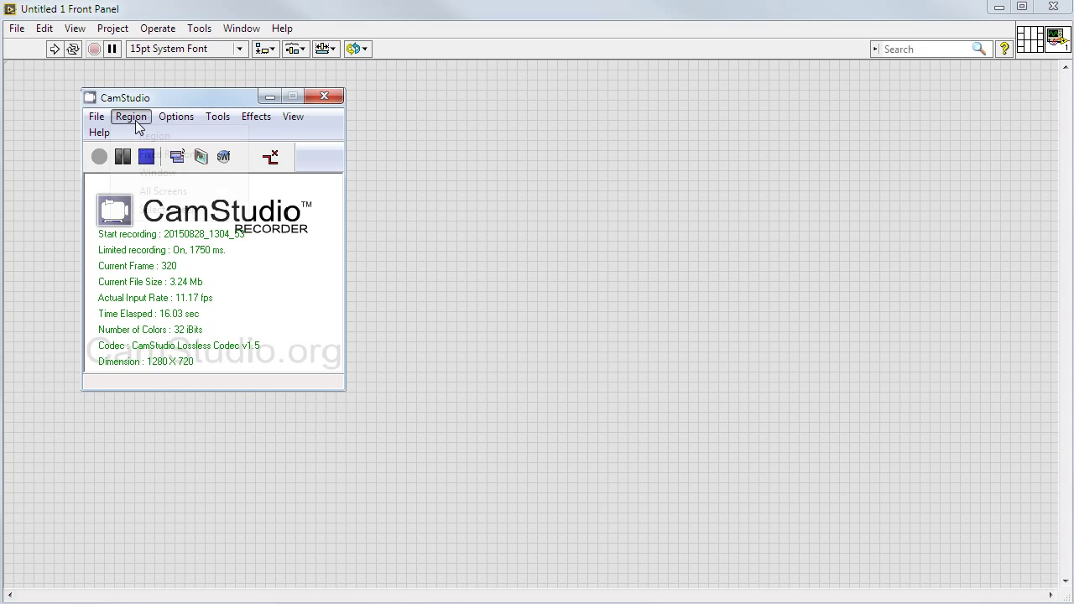
{"action": "left_click", "coordinate": [155, 145]}
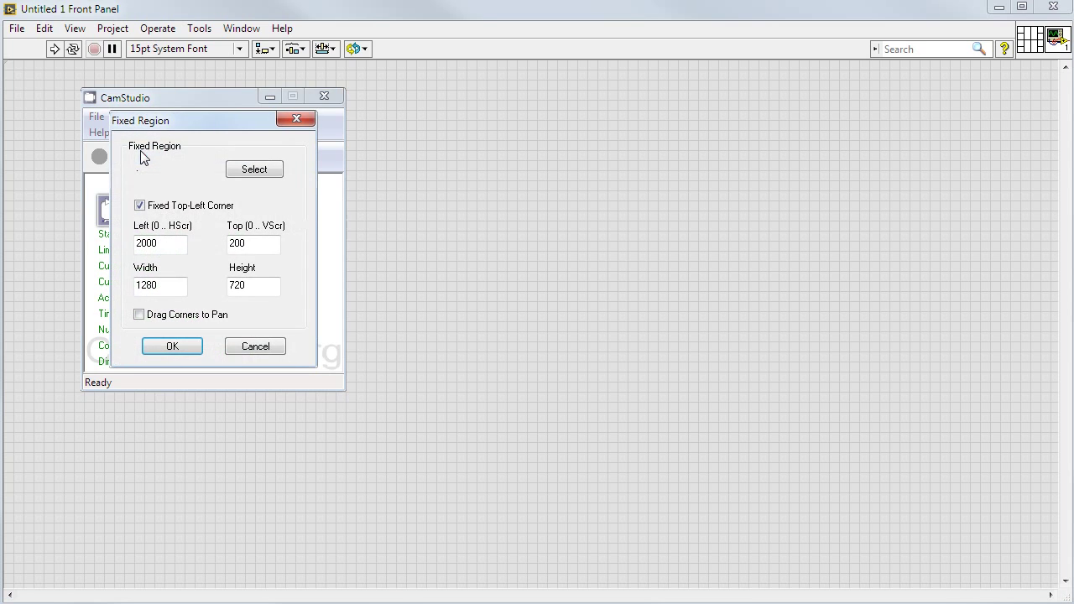
{"action": "mouse_move", "coordinate": [172, 304]}
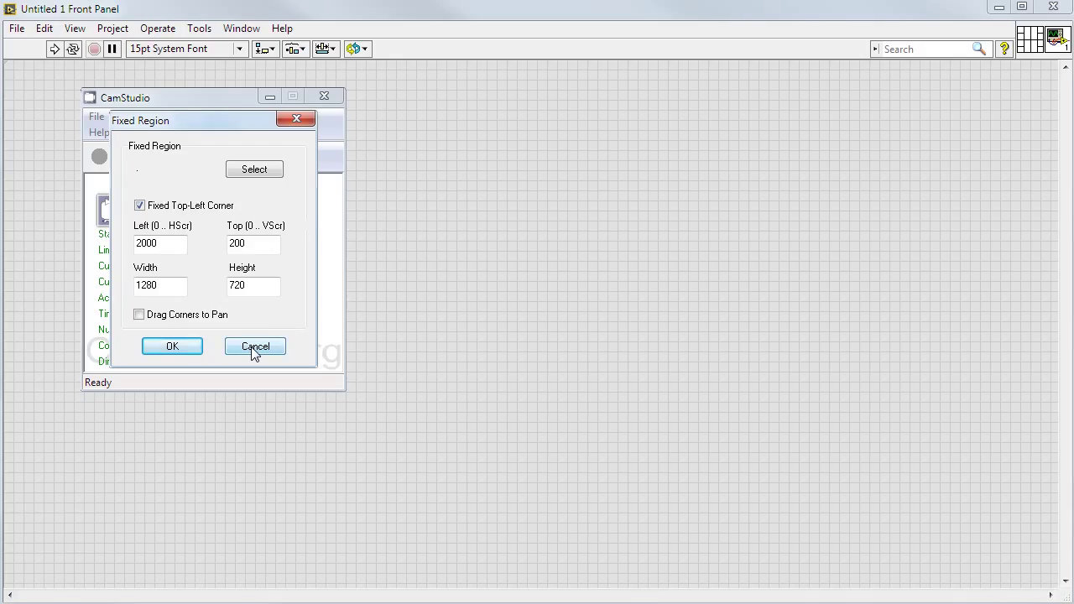
{"action": "left_click", "coordinate": [254, 346]}
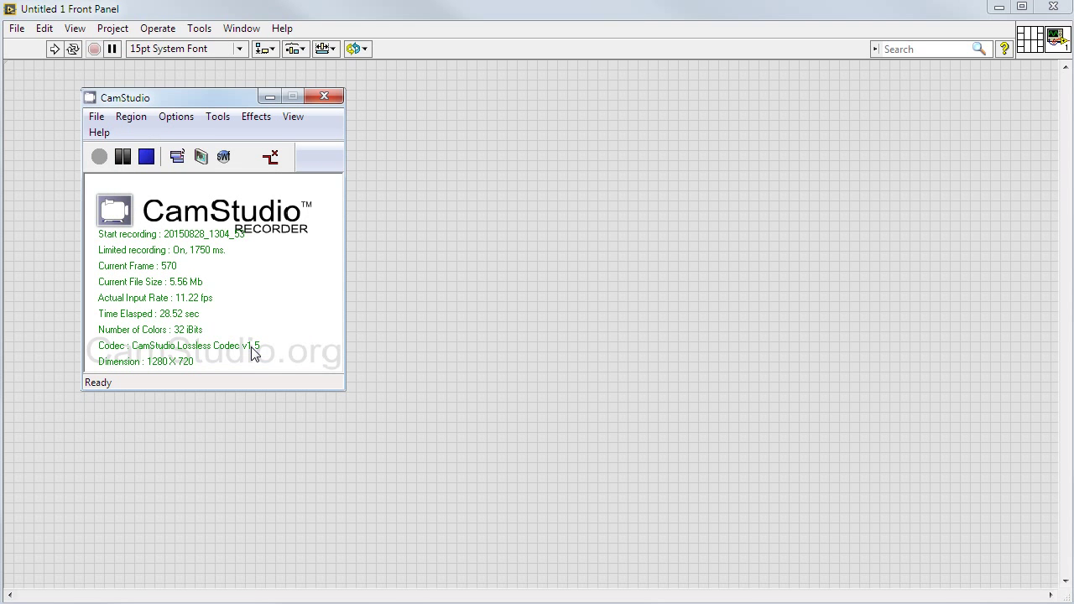
{"action": "left_click", "coordinate": [175, 116]}
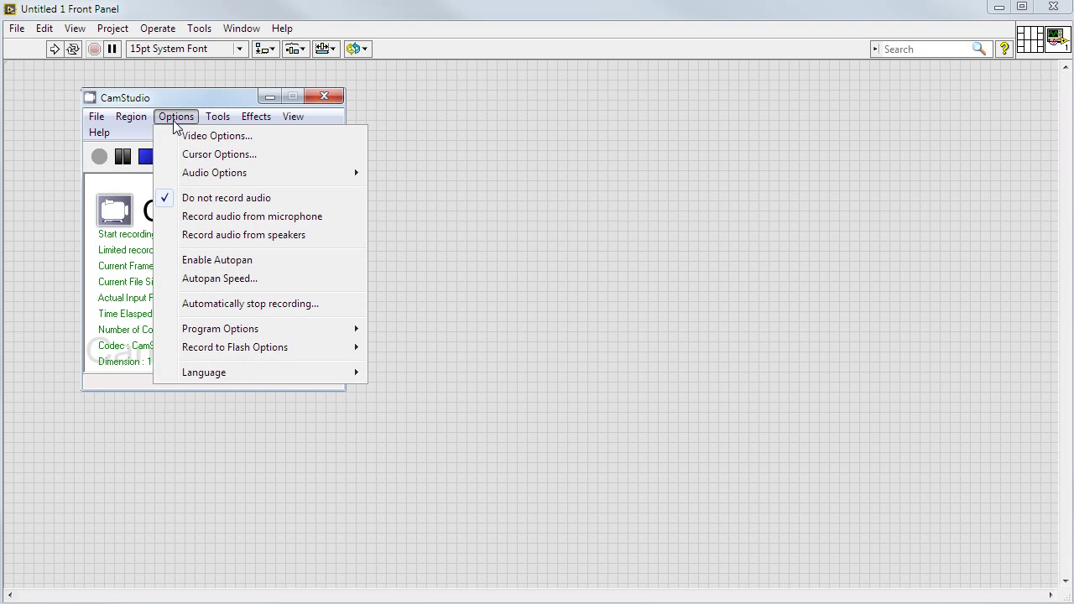
{"action": "left_click", "coordinate": [217, 136]}
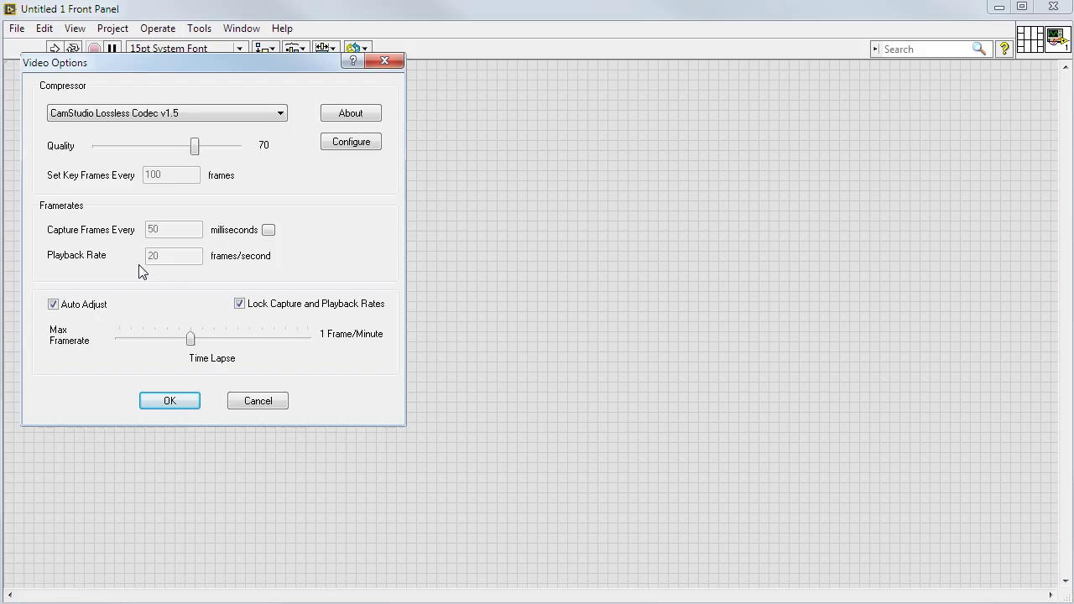
{"action": "mouse_move", "coordinate": [176, 275]}
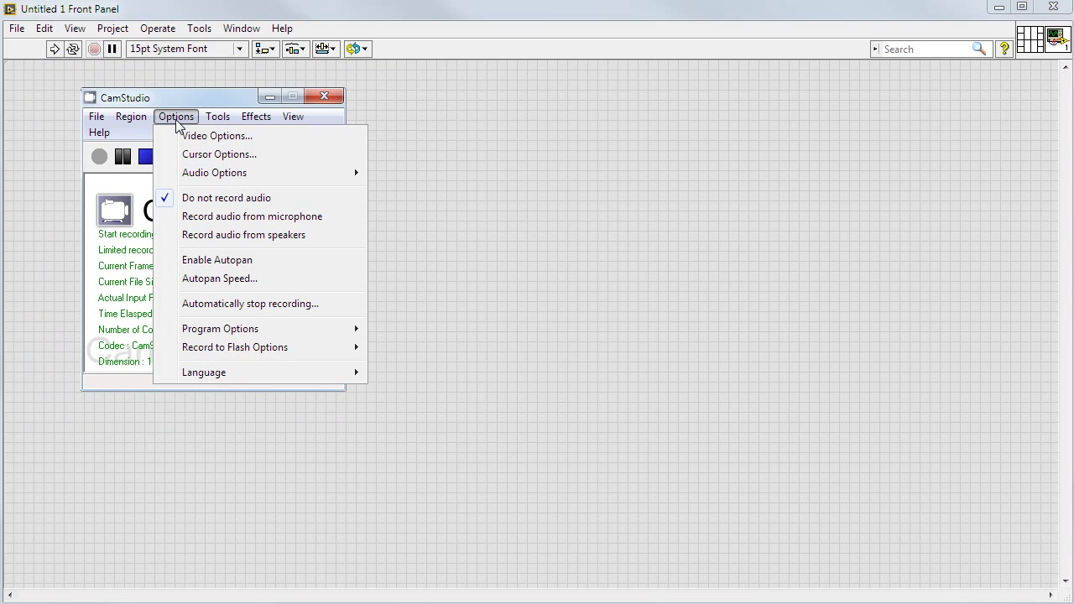
{"action": "mouse_move", "coordinate": [268, 198]}
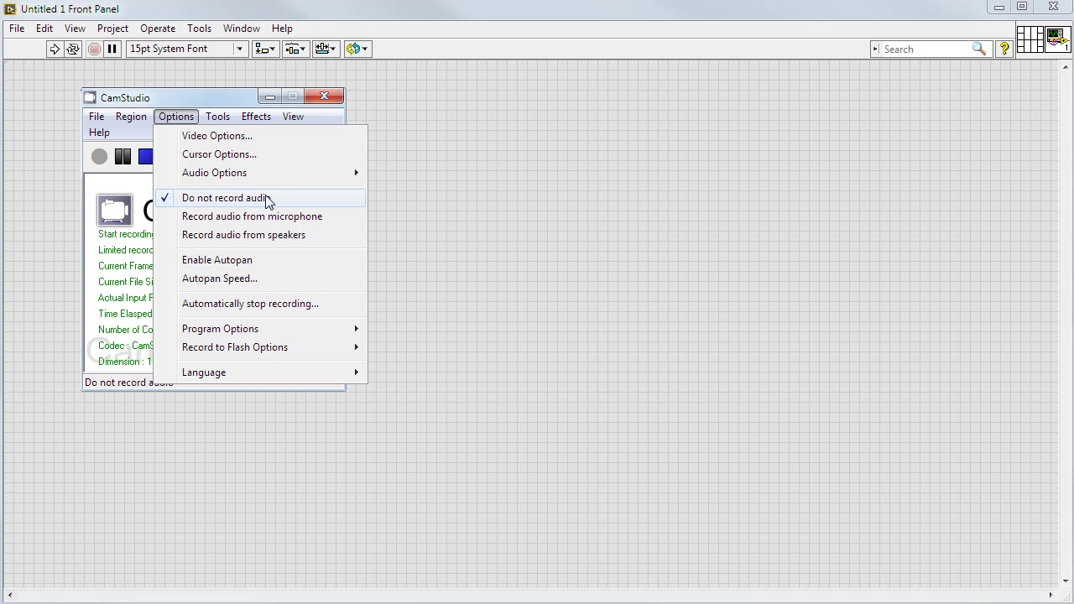
{"action": "mouse_move", "coordinate": [170, 109]}
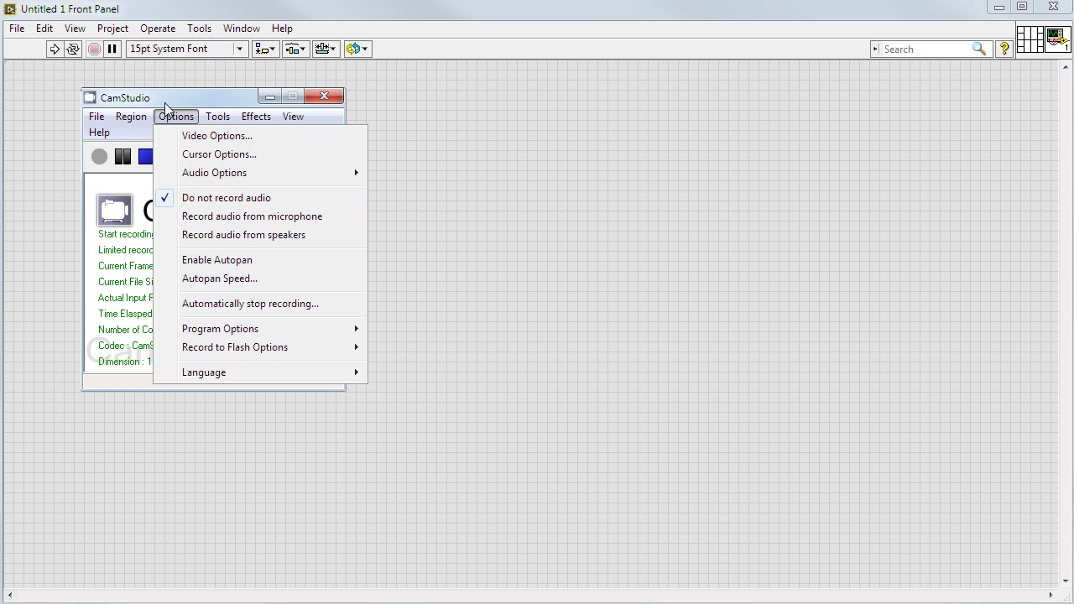
{"action": "left_click", "coordinate": [175, 116]}
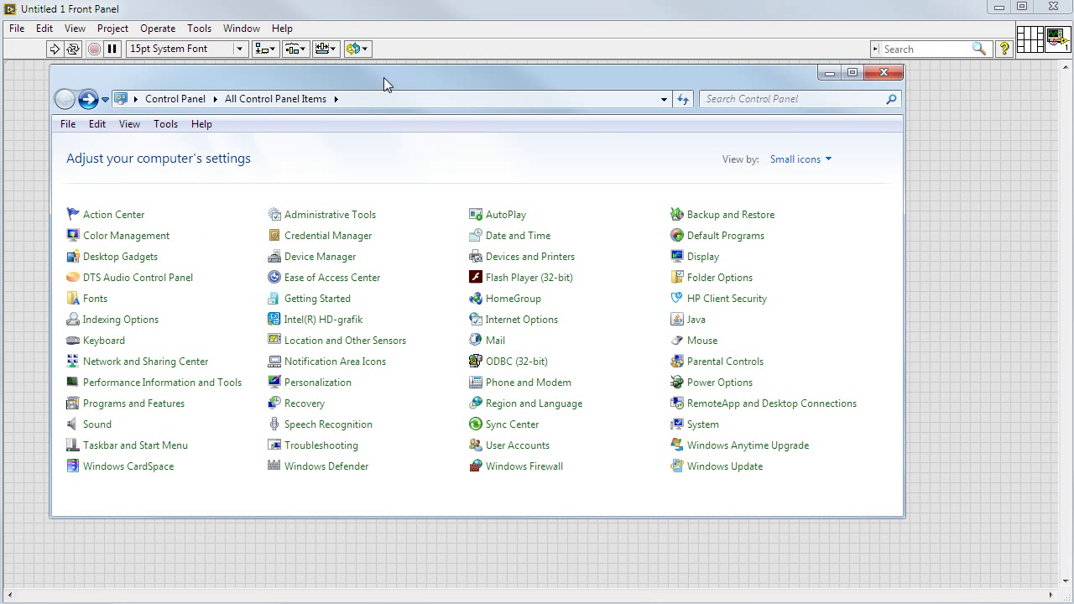
{"action": "mouse_move", "coordinate": [703, 256]}
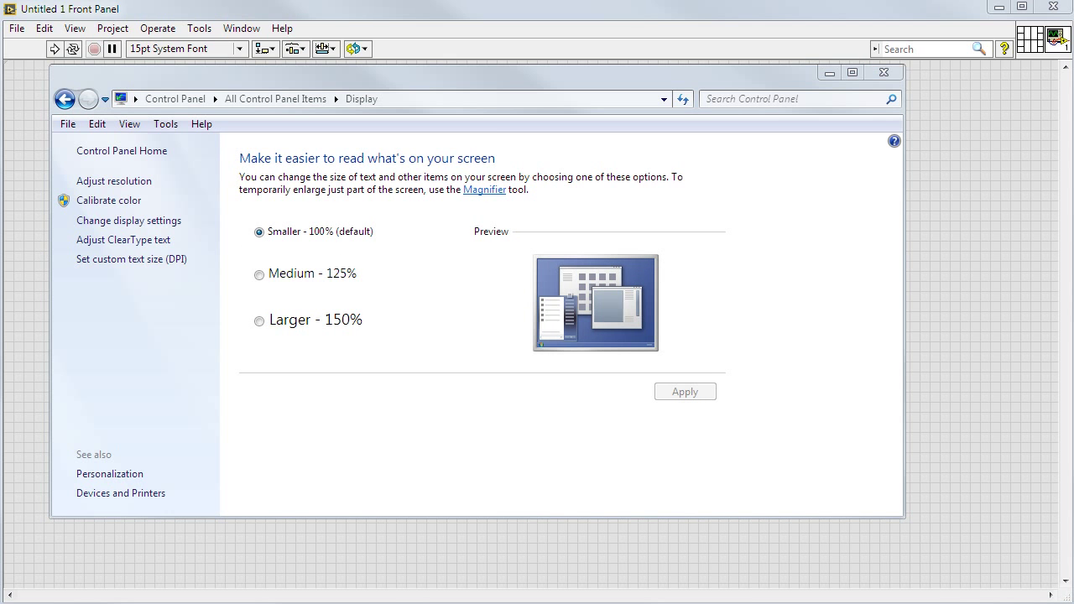
- Open the ClearType Text Tuner from Display settings and cancel it without changes
{"action": "left_click", "coordinate": [123, 239]}
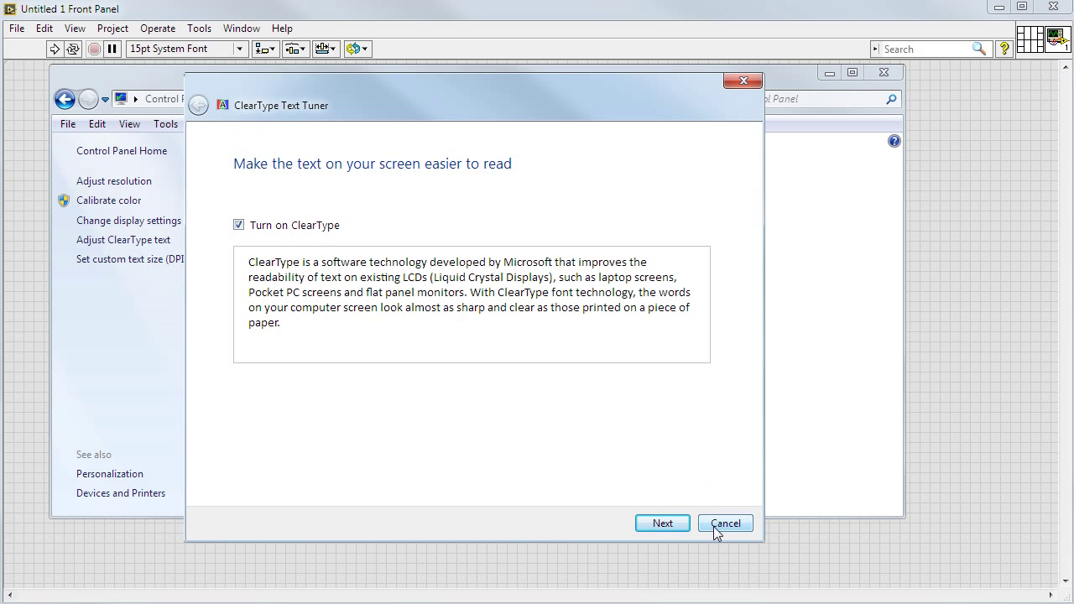
{"action": "left_click", "coordinate": [724, 523]}
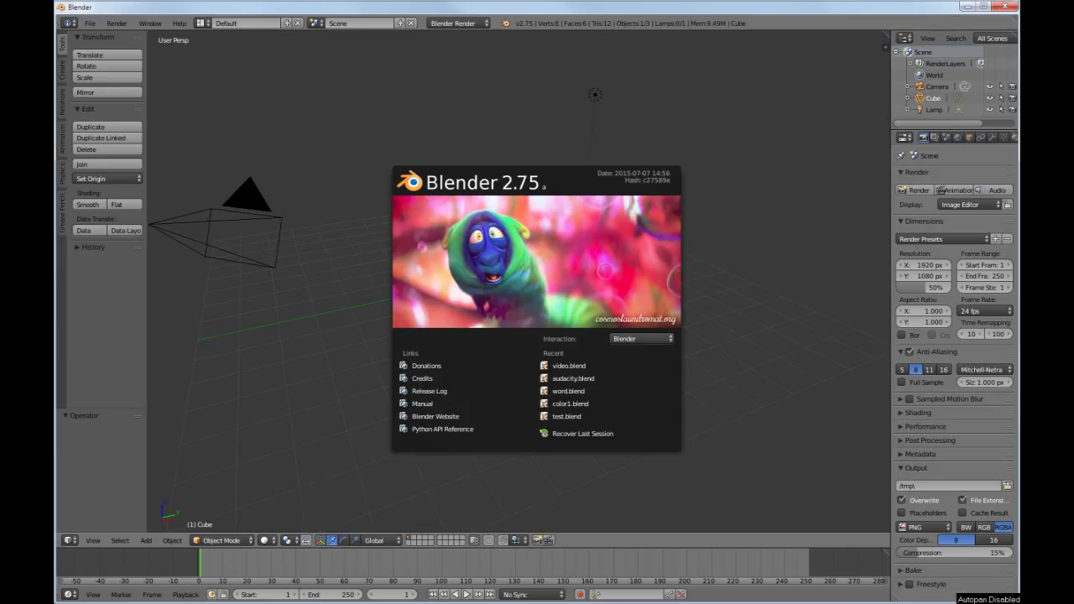
{"action": "mouse_move", "coordinate": [562, 139]}
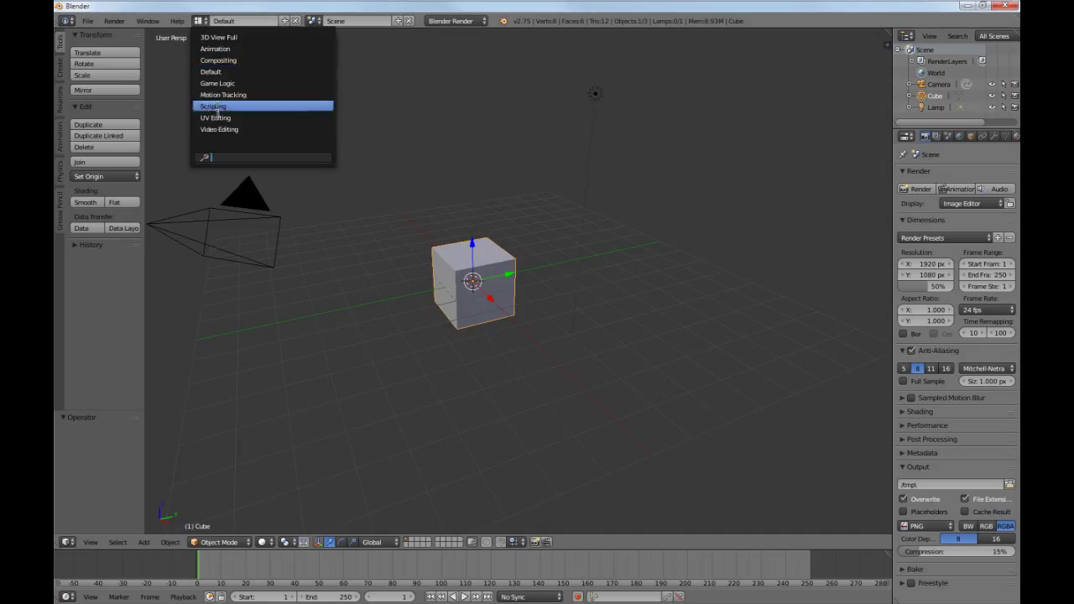
- Switch to Video Editing layout, make the top-left editor Render Properties, and narrow it
{"action": "left_click", "coordinate": [219, 129]}
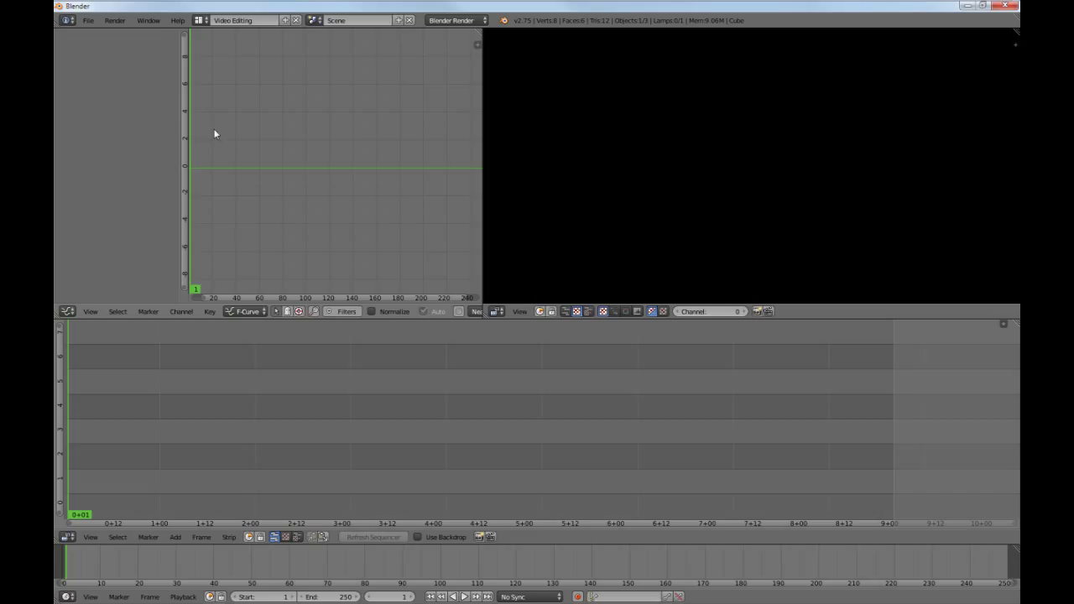
{"action": "left_click", "coordinate": [68, 312]}
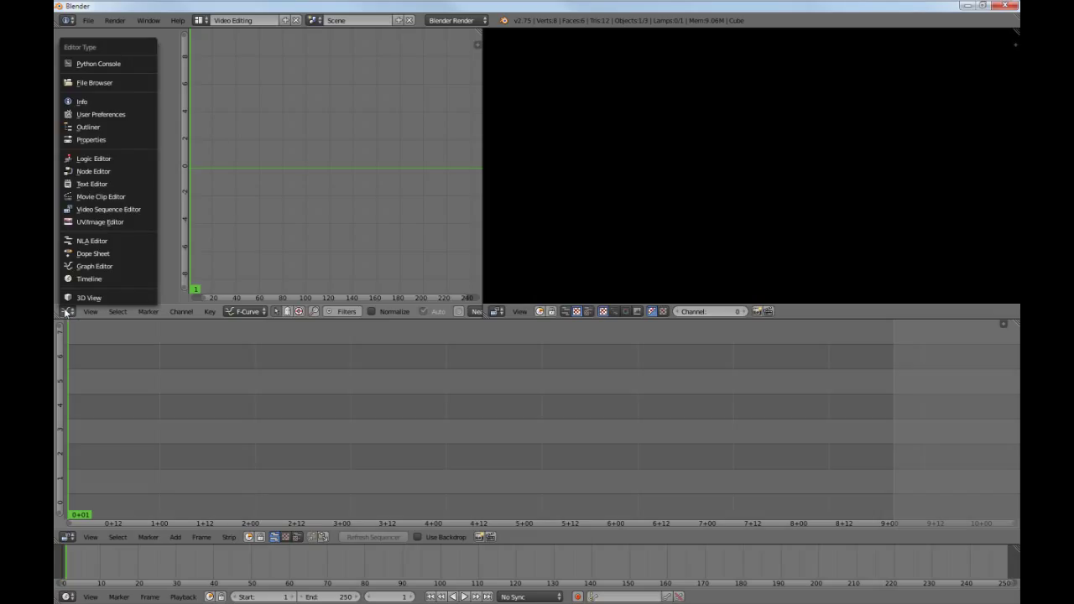
{"action": "mouse_move", "coordinate": [90, 139]}
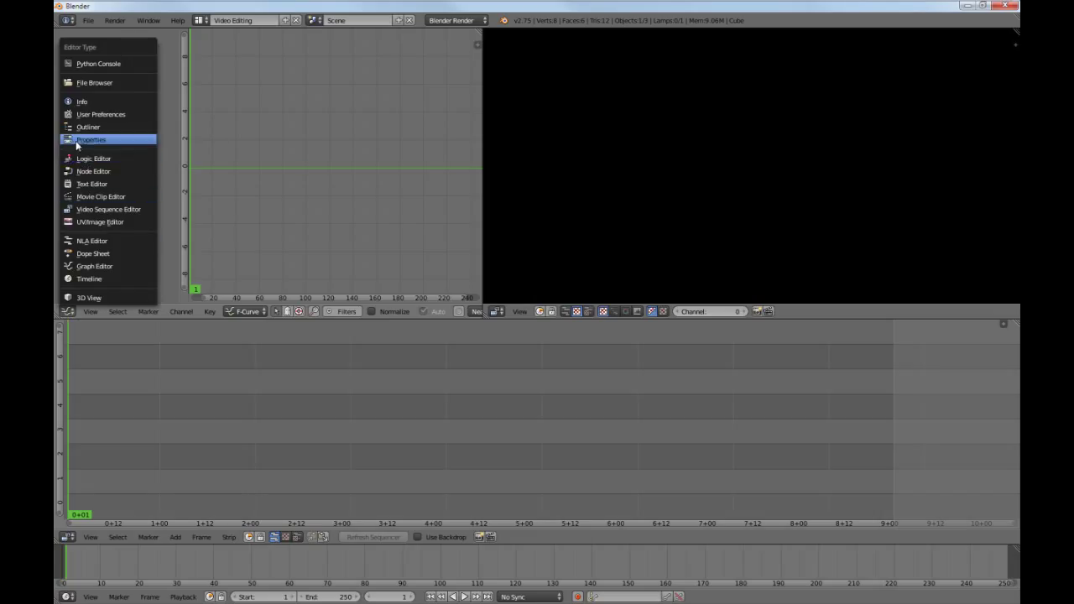
{"action": "left_click", "coordinate": [91, 140]}
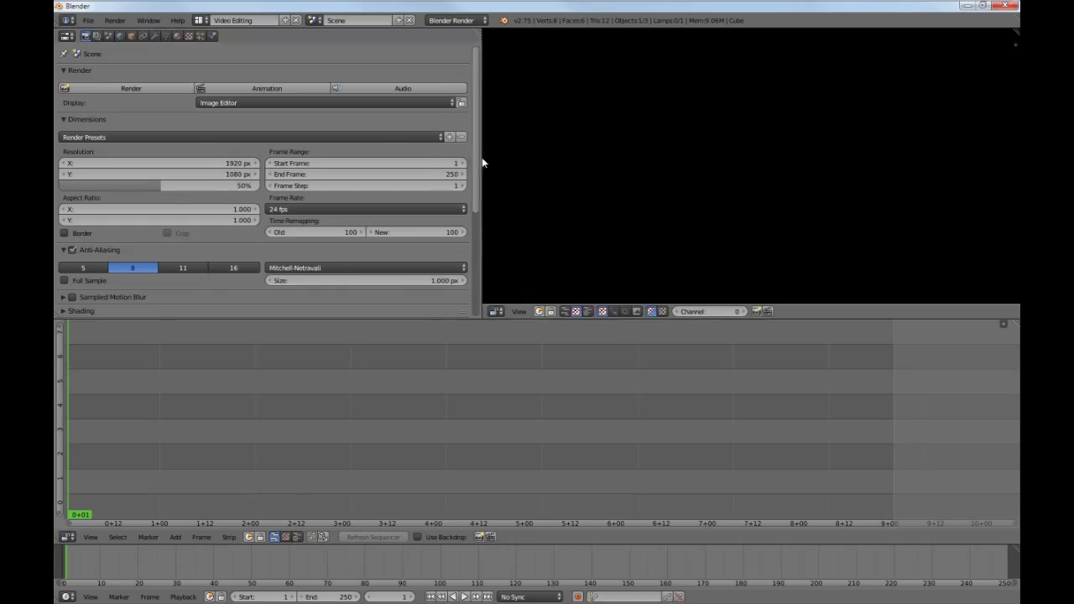
{"action": "left_click_drag", "start_coordinate": [472, 159], "coordinate": [340, 159]}
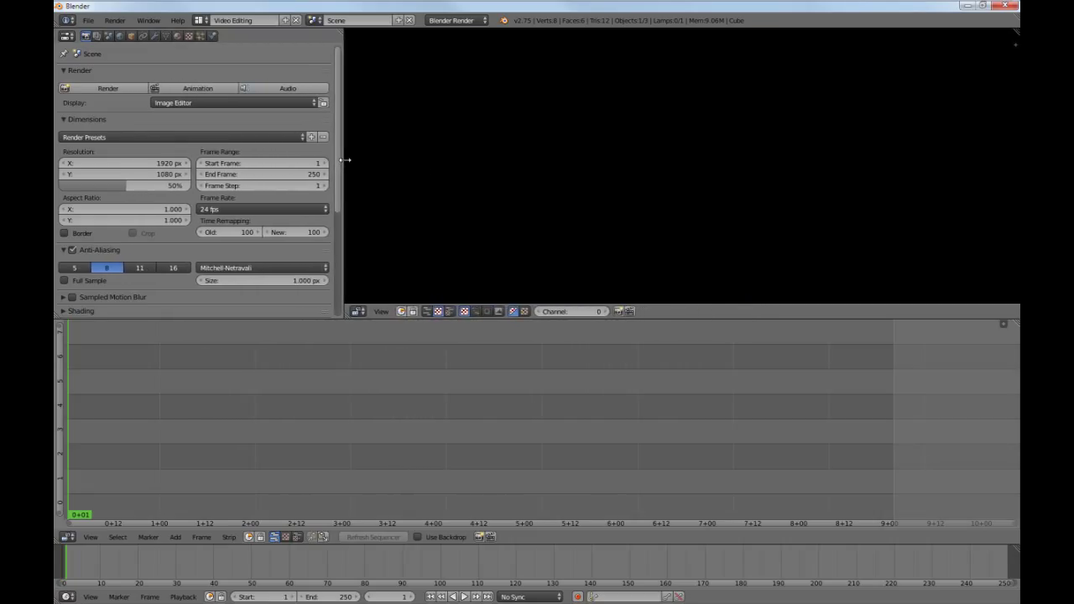
{"action": "mouse_move", "coordinate": [544, 54]}
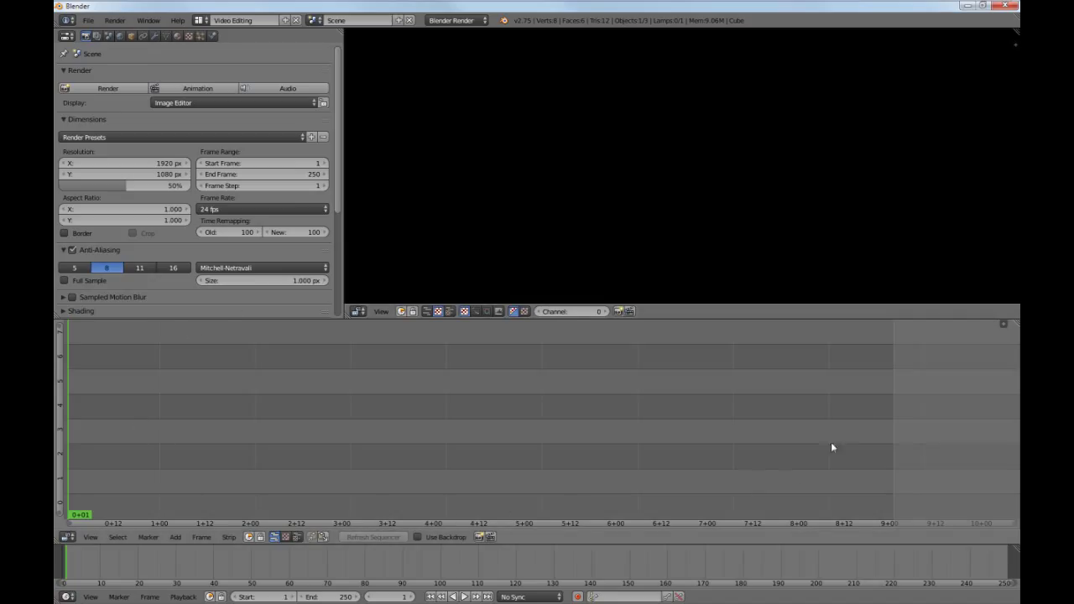
{"action": "mouse_move", "coordinate": [147, 490]}
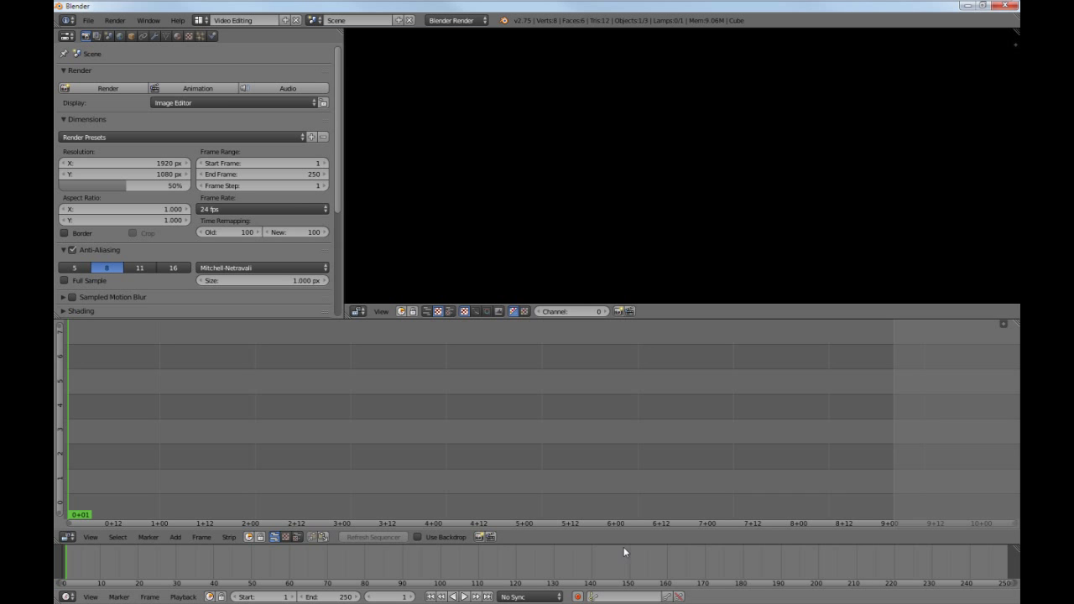
{"action": "mouse_move", "coordinate": [144, 564]}
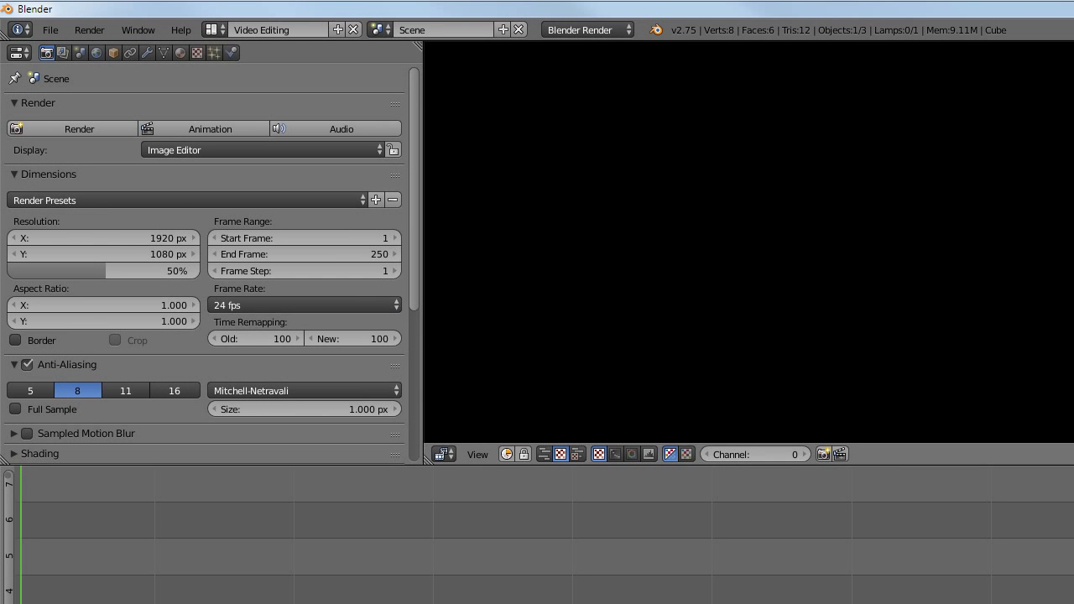
{"action": "mouse_move", "coordinate": [1038, 337]}
{"action": "type", "text": "854"}
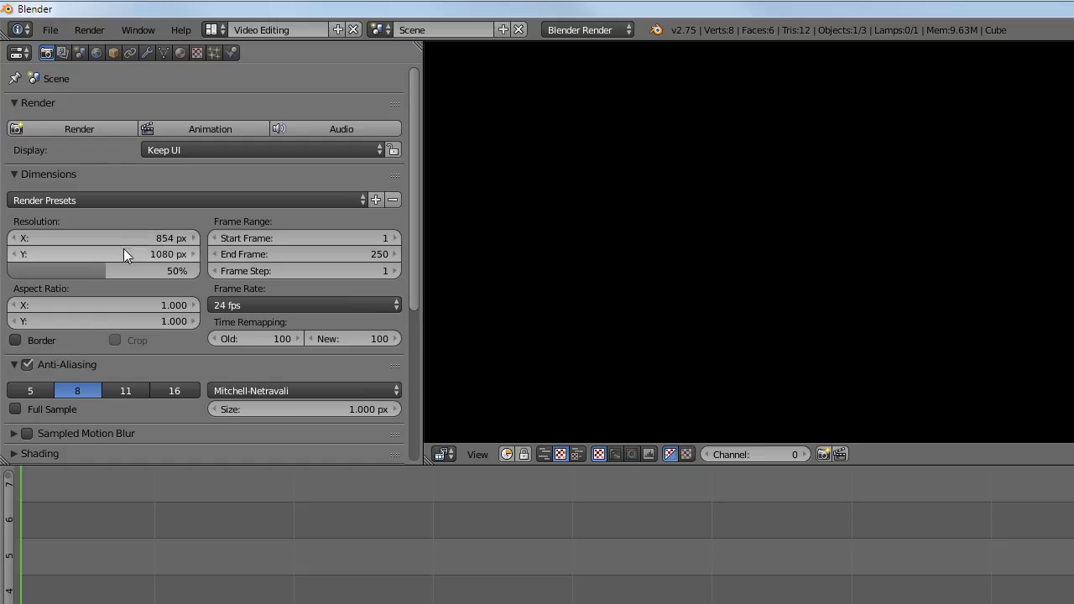
- Set render resolution to 854×480 at 100% with display set to Keep UI
{"action": "left_click", "coordinate": [103, 254]}
{"action": "type", "text": "480"}
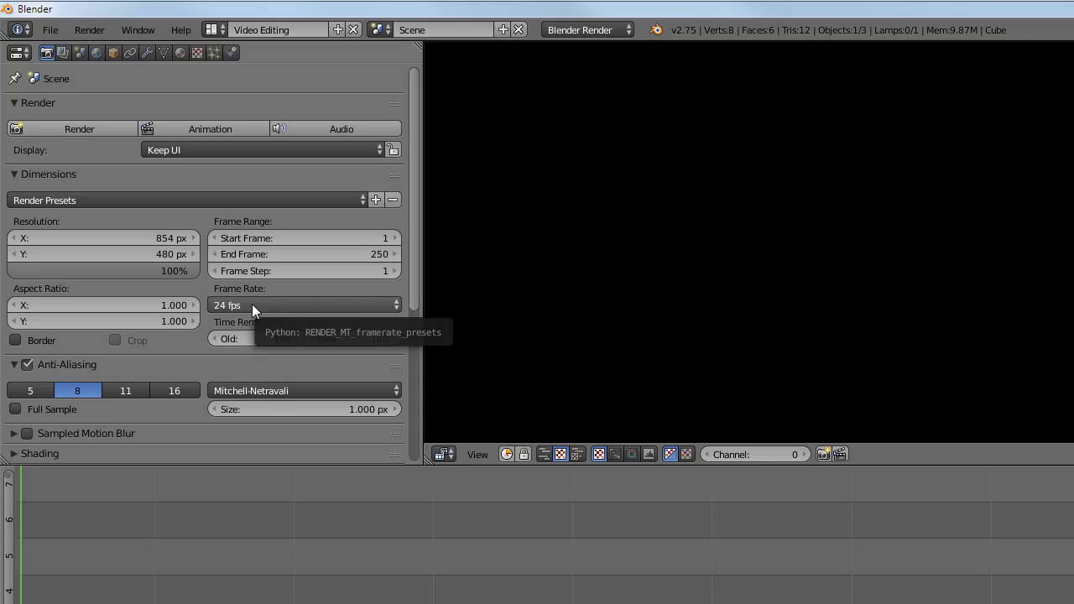
{"action": "scroll", "scroll_direction": "down", "scroll_amount": 3}
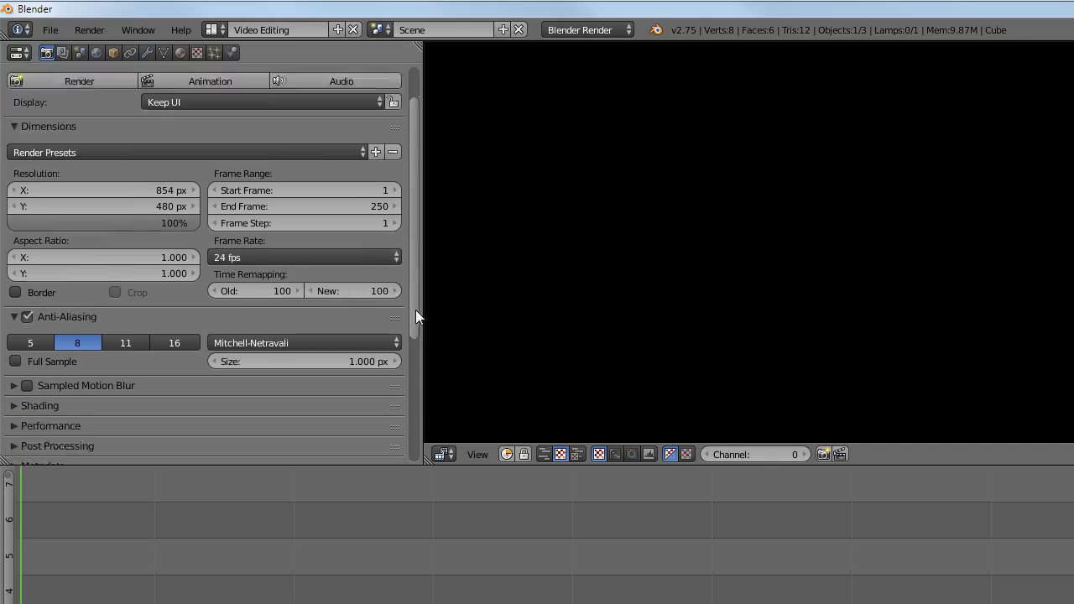
- Browse into D:\Video and set the render output path to D:\Video\output
{"action": "scroll", "scroll_direction": "down", "scroll_amount": 3}
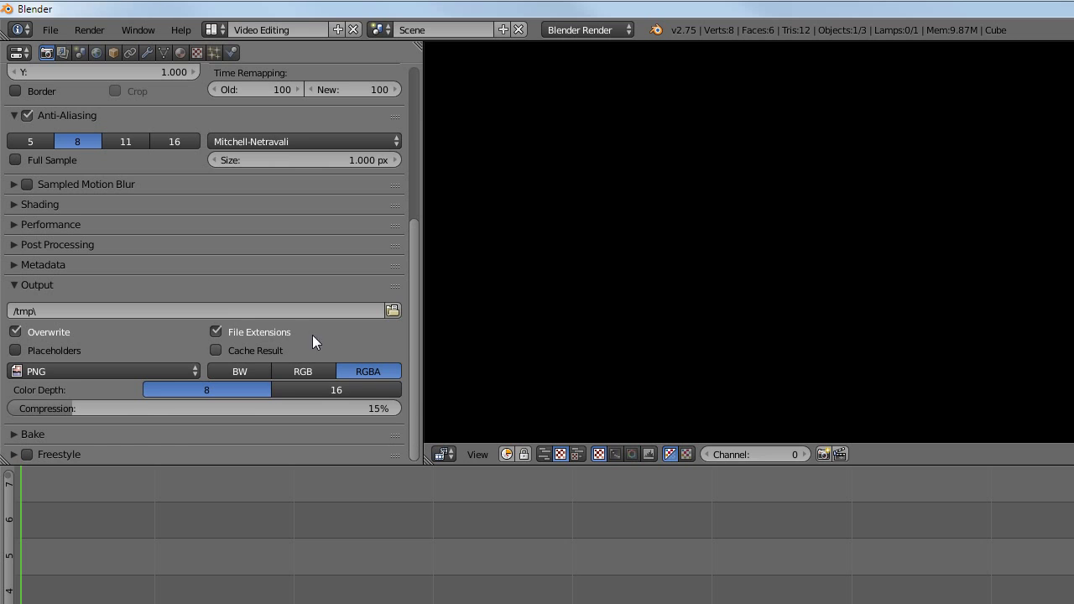
{"action": "mouse_move", "coordinate": [142, 310]}
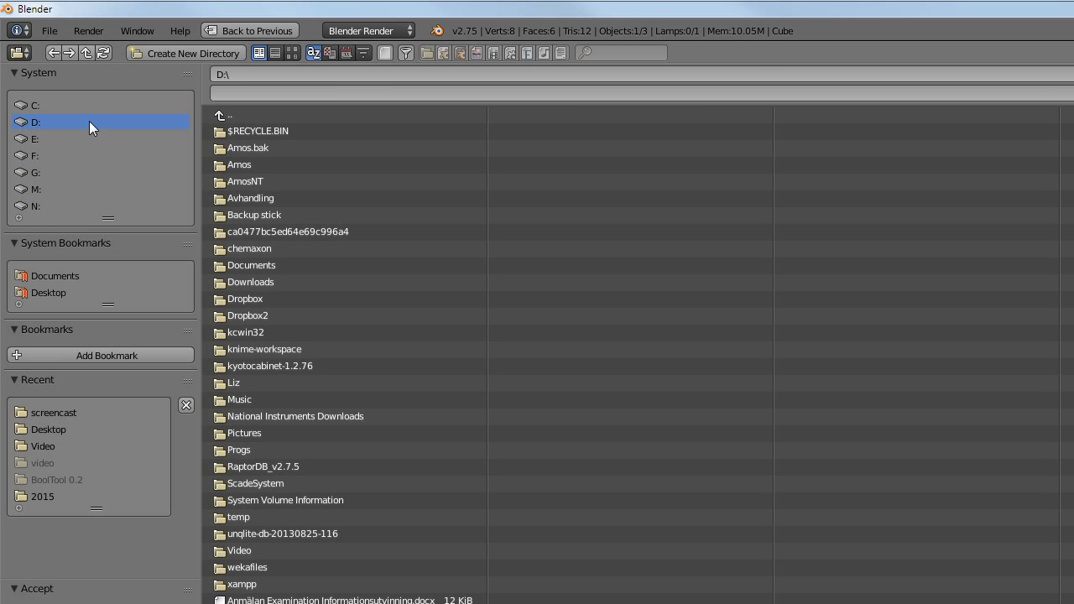
{"action": "double_click", "coordinate": [43, 445]}
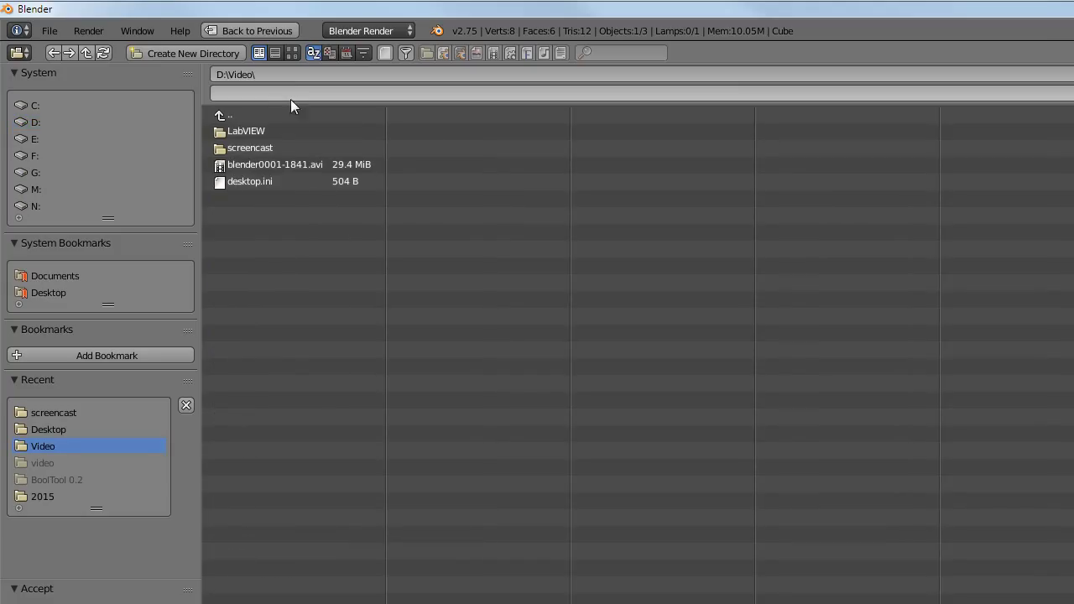
{"action": "type", "text": "output"}
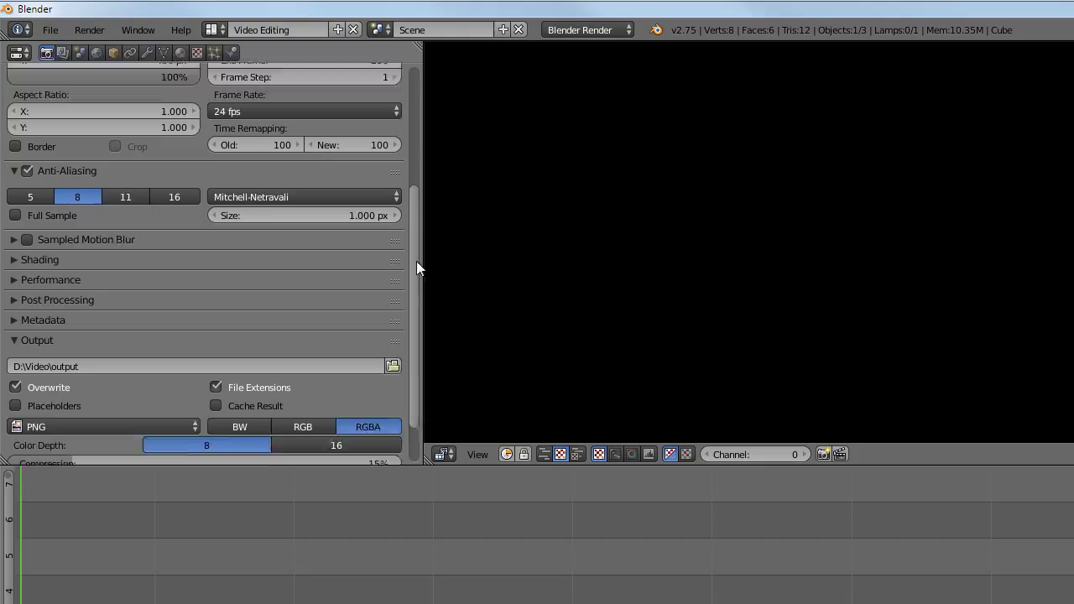
- Change the output file format from PNG to MPEG with RGB colour
{"action": "scroll", "scroll_direction": "down", "scroll_amount": 3}
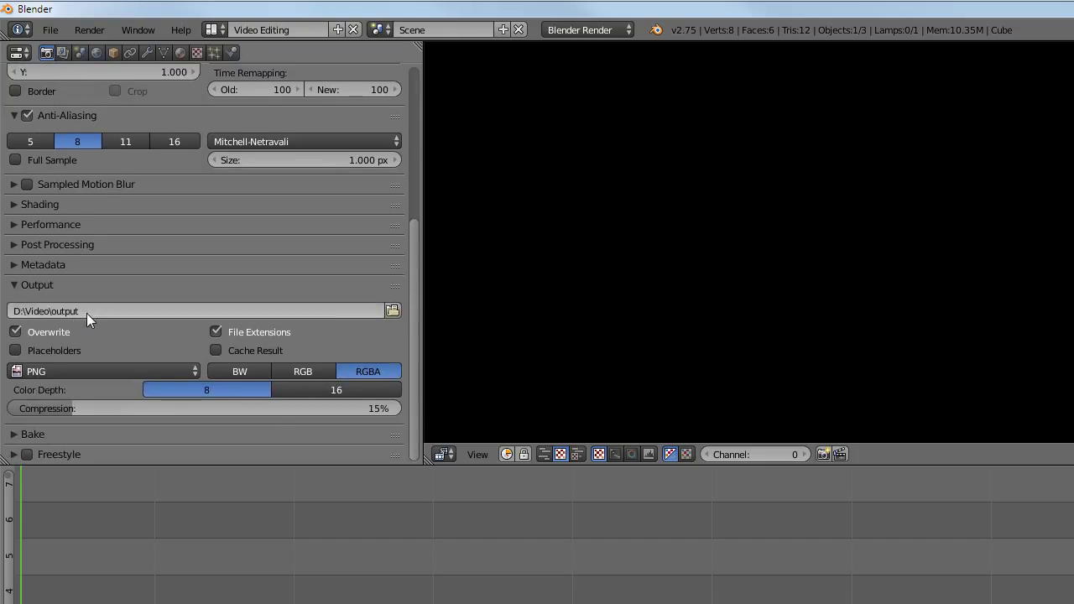
{"action": "mouse_move", "coordinate": [151, 371]}
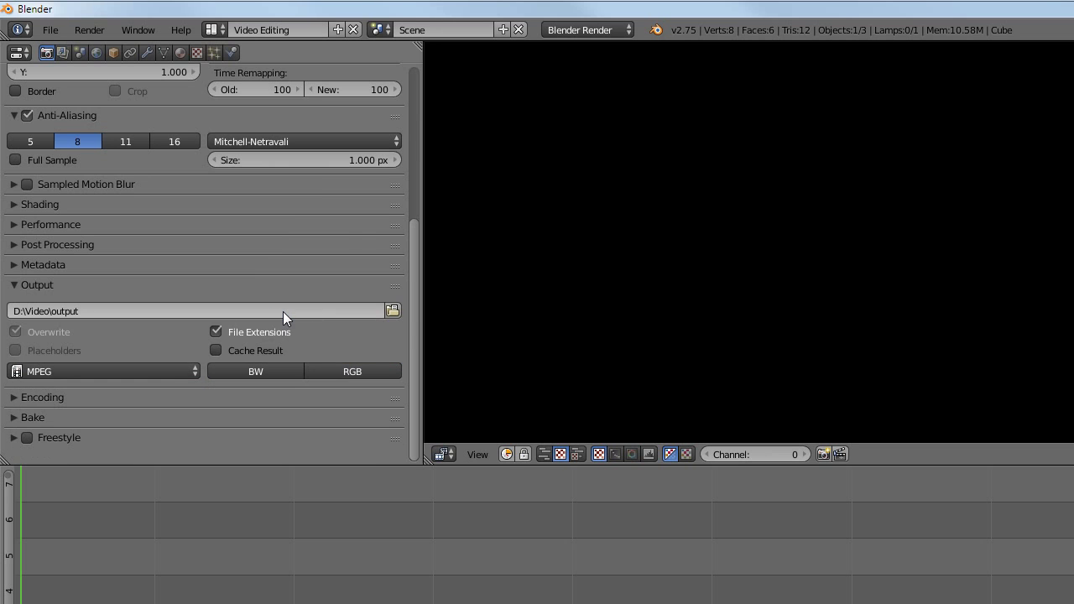
{"action": "left_click", "coordinate": [353, 371]}
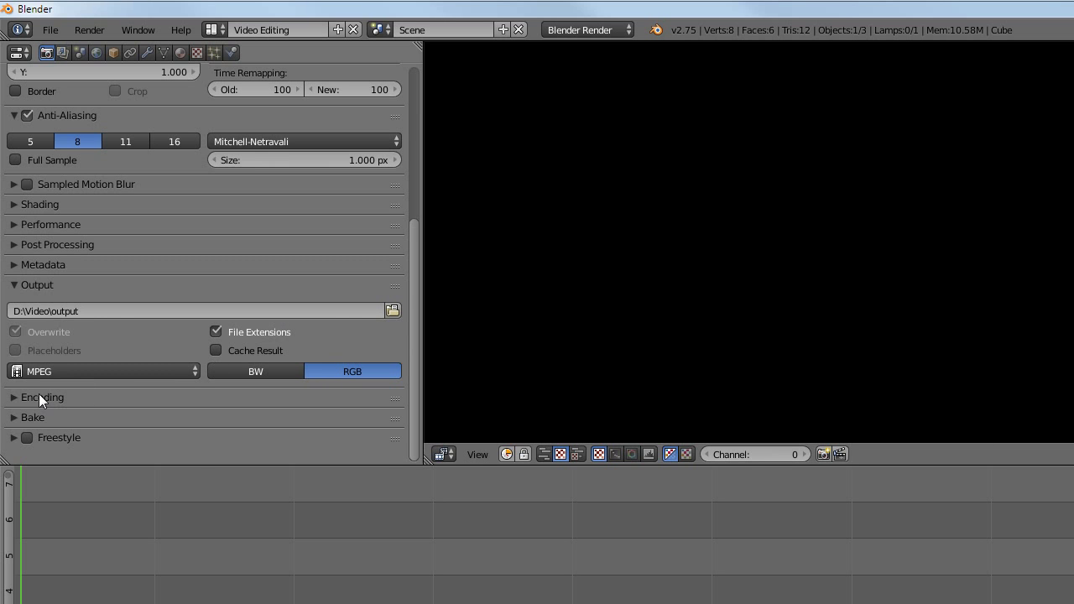
- Set encoding to AVI container, PNG video codec and PCM audio codec
{"action": "left_click", "coordinate": [41, 397]}
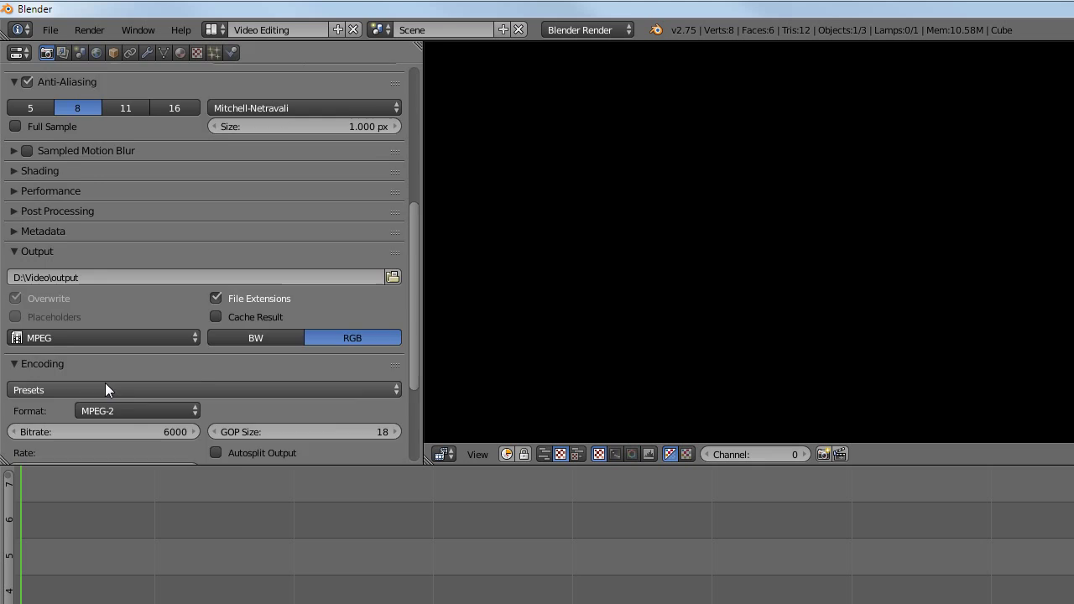
{"action": "scroll", "scroll_direction": "down", "scroll_amount": 3}
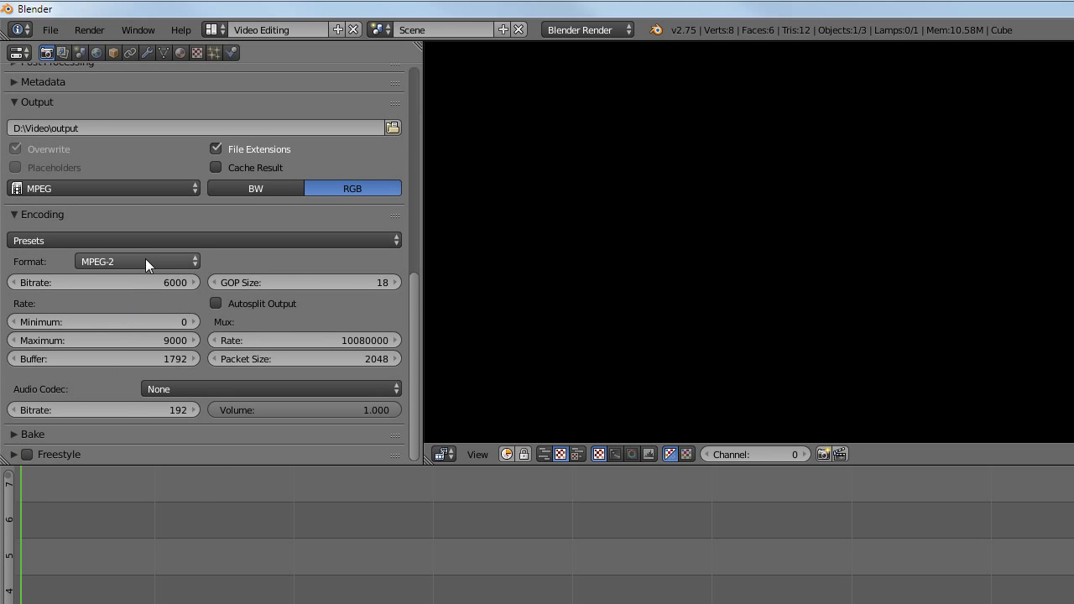
{"action": "left_click", "coordinate": [137, 261]}
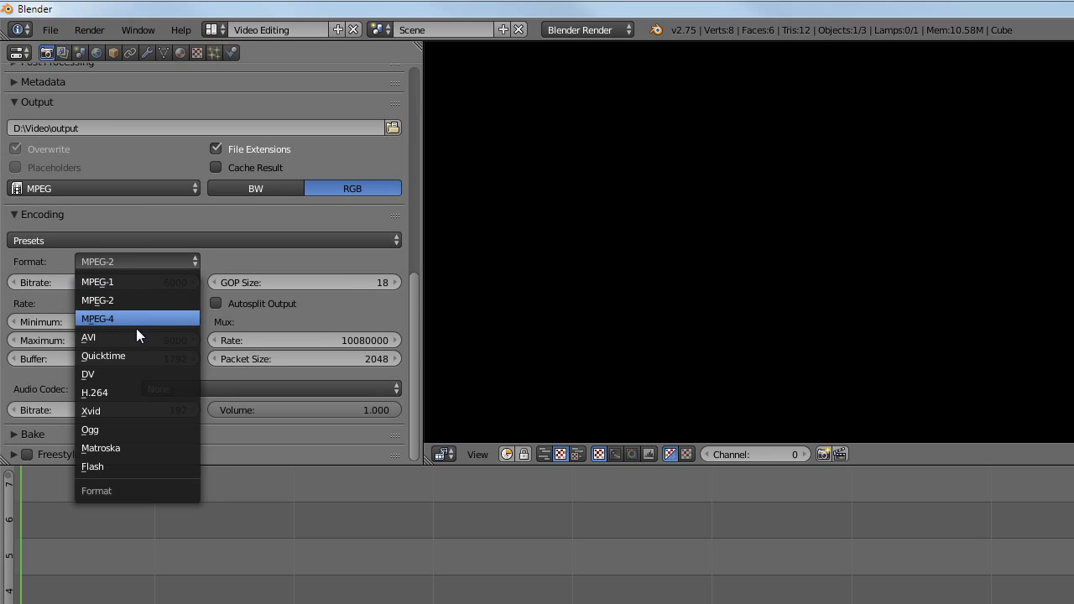
{"action": "left_click", "coordinate": [89, 337]}
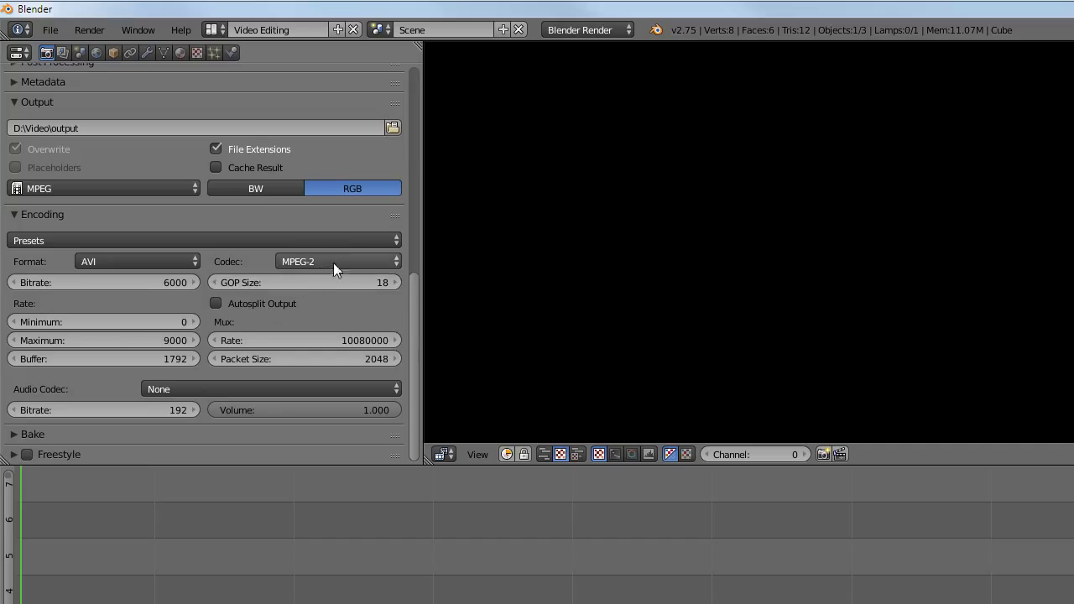
{"action": "left_click", "coordinate": [336, 261]}
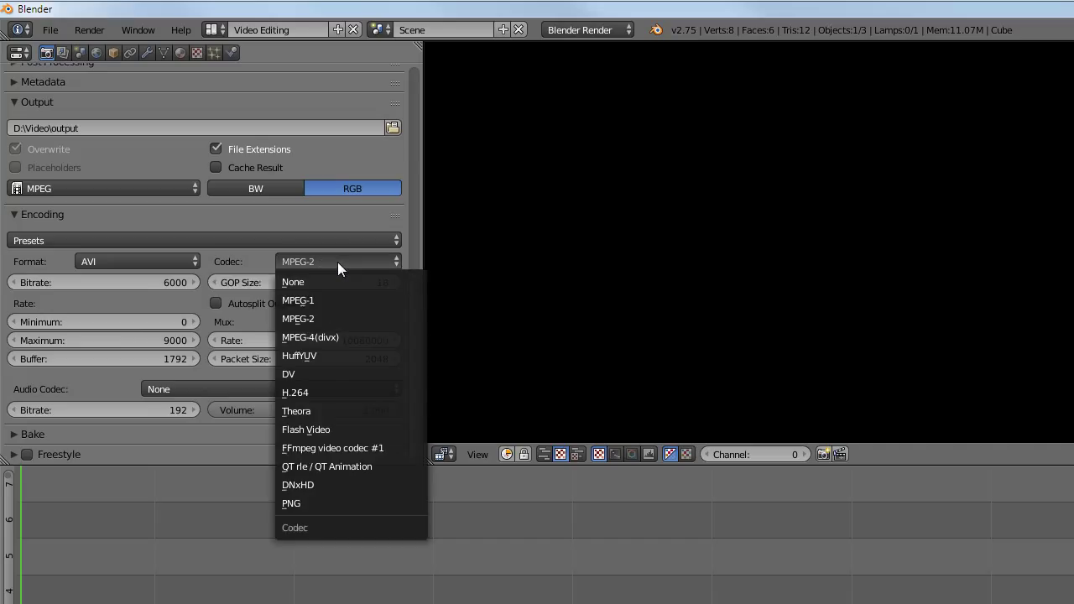
{"action": "mouse_move", "coordinate": [335, 503]}
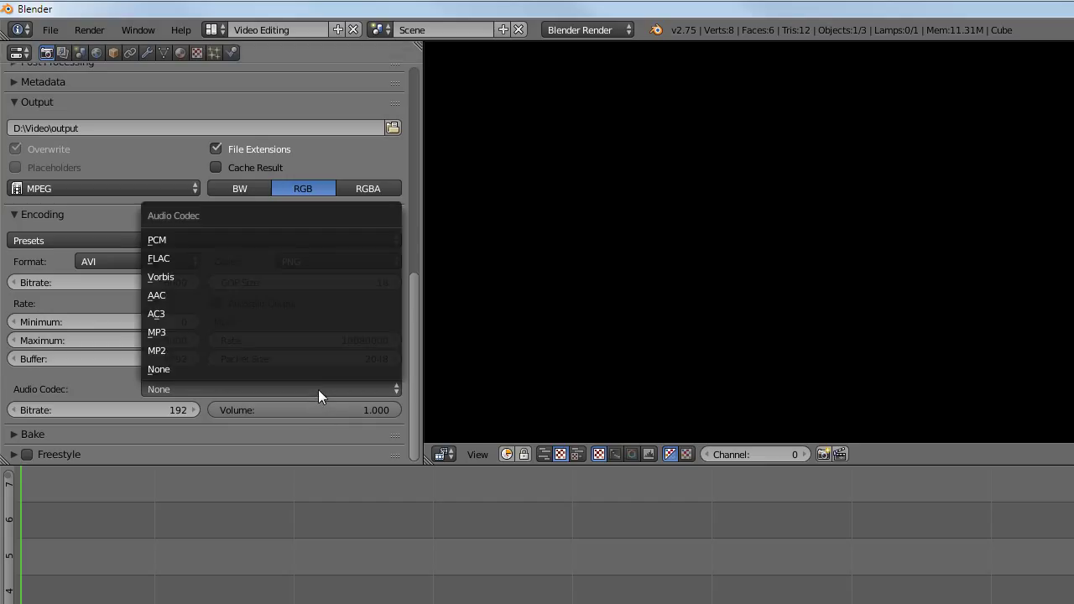
{"action": "mouse_move", "coordinate": [314, 240]}
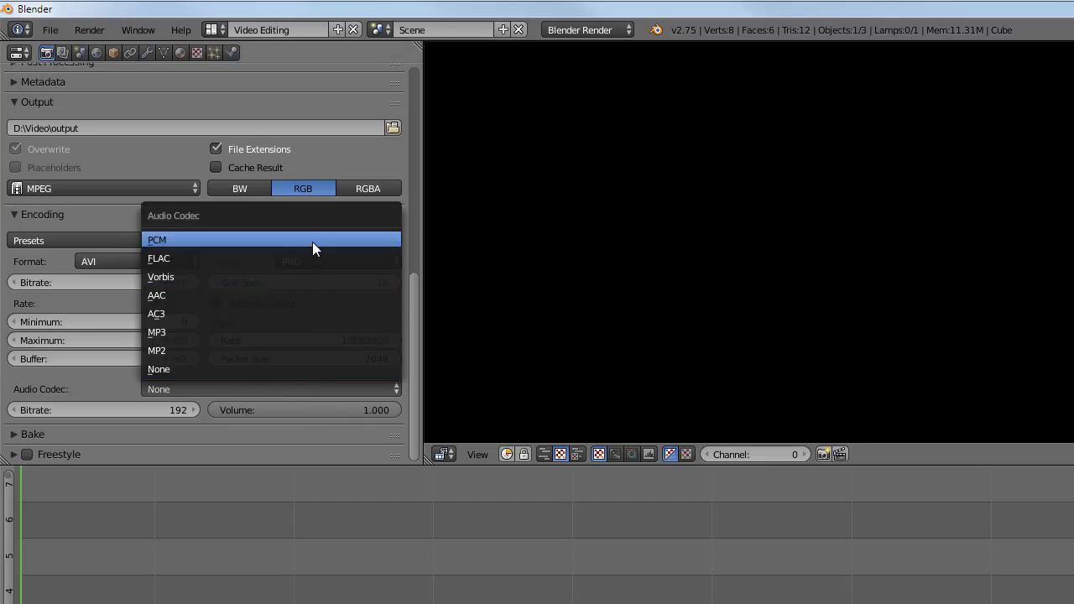
{"action": "left_click", "coordinate": [157, 239]}
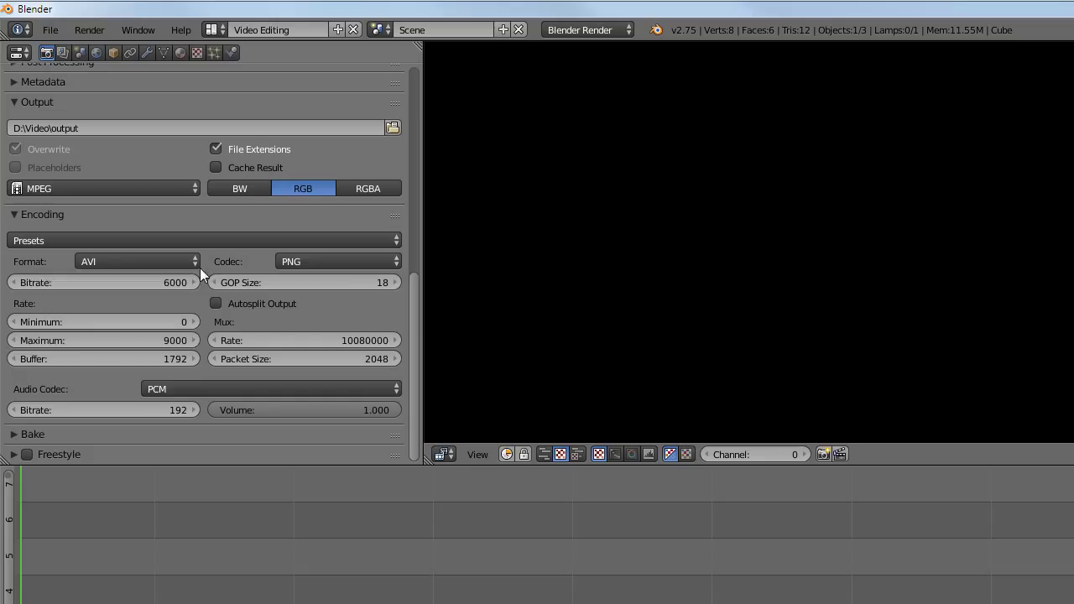
{"action": "mouse_move", "coordinate": [88, 409]}
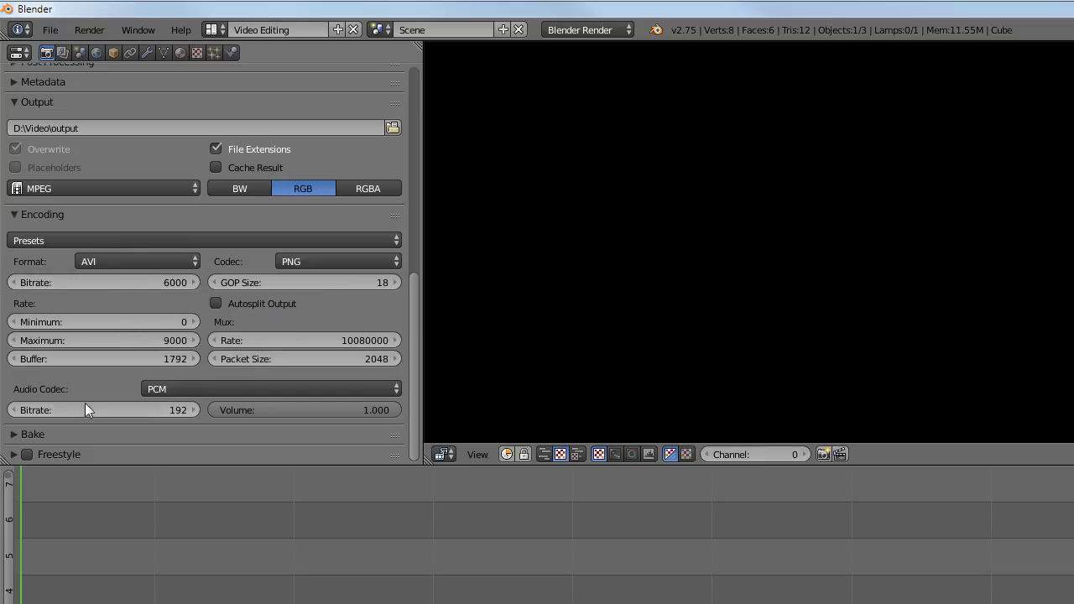
{"action": "mouse_move", "coordinate": [165, 544]}
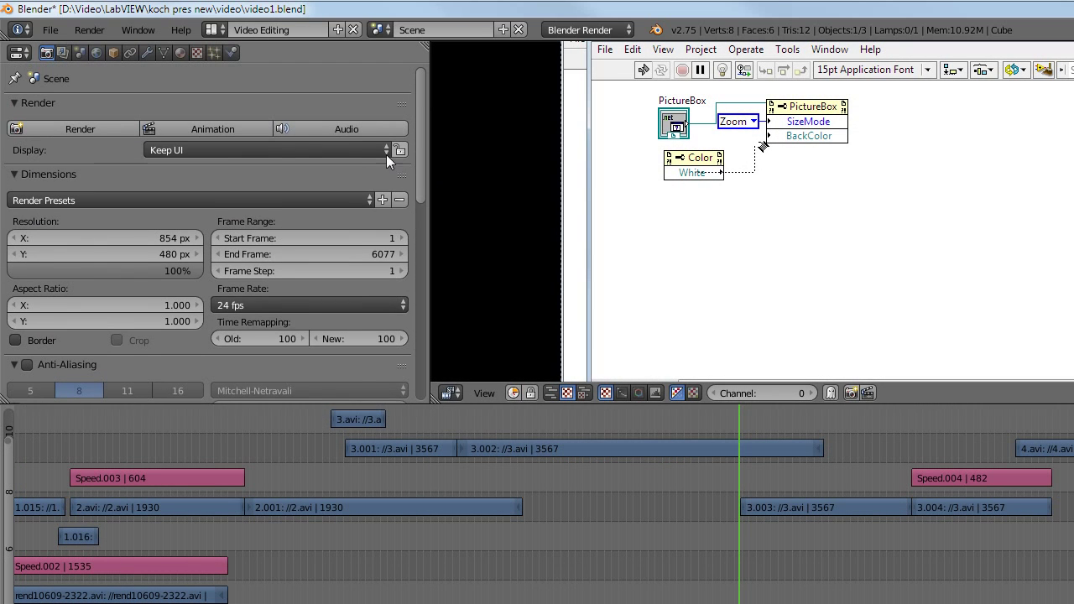
{"action": "mouse_move", "coordinate": [213, 128]}
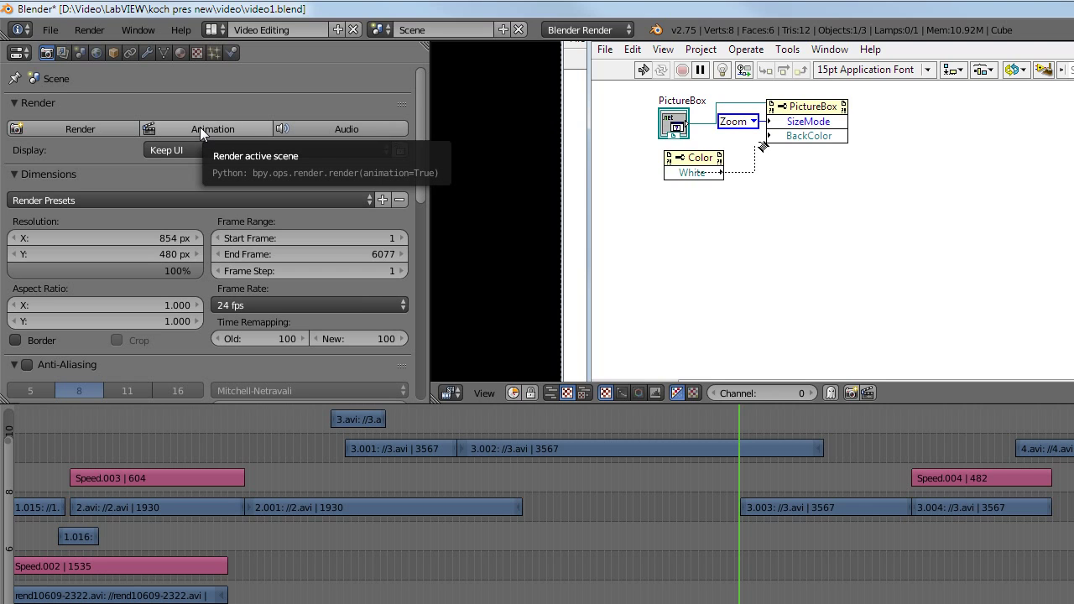